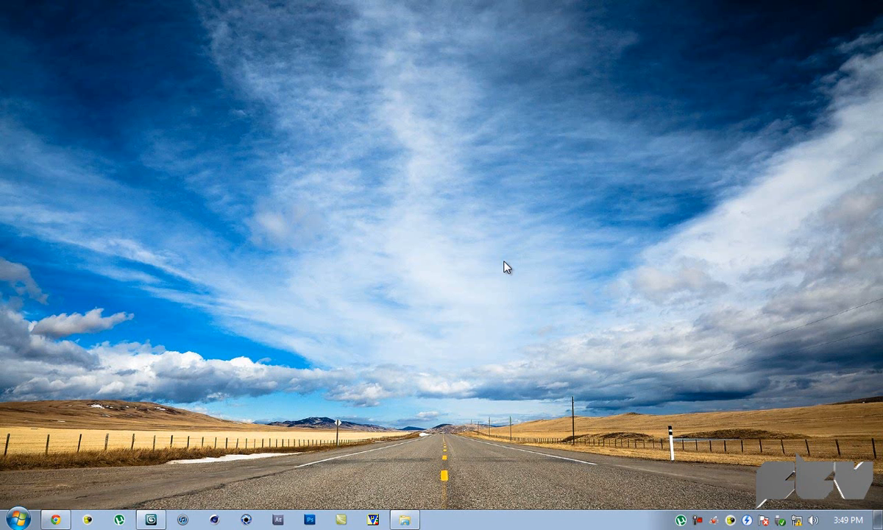
pyautogui.moveTo(478, 315)
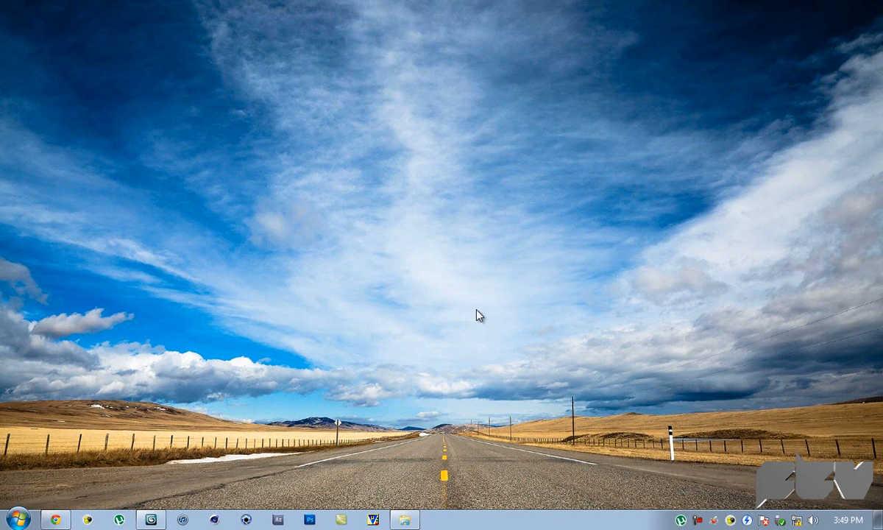
pyautogui.moveTo(515, 288)
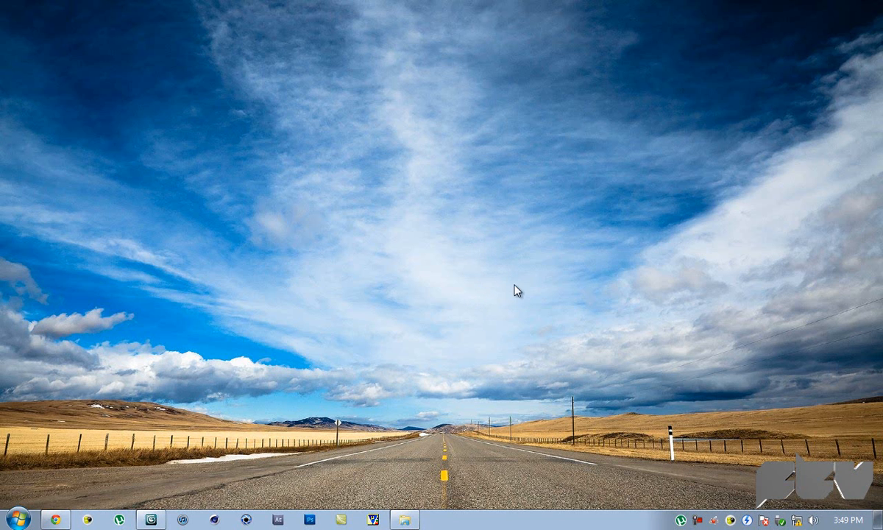
pyautogui.moveTo(624, 164)
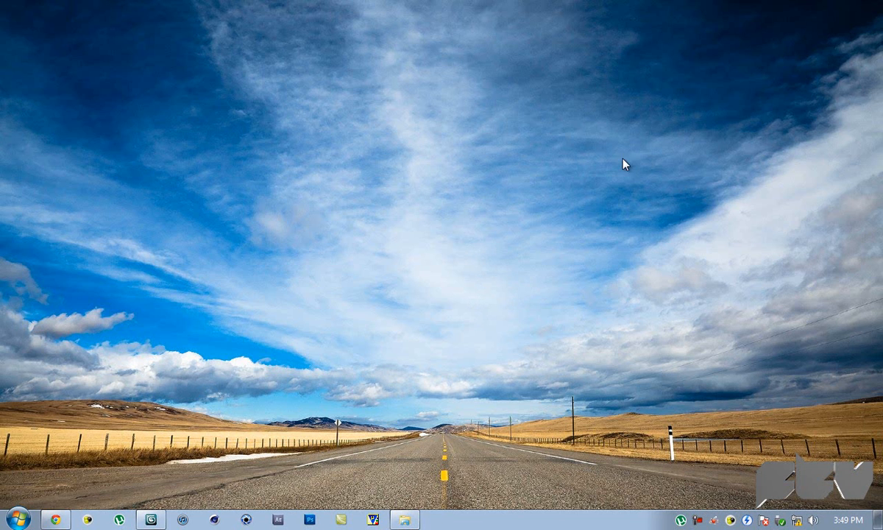
pyautogui.moveTo(596, 141)
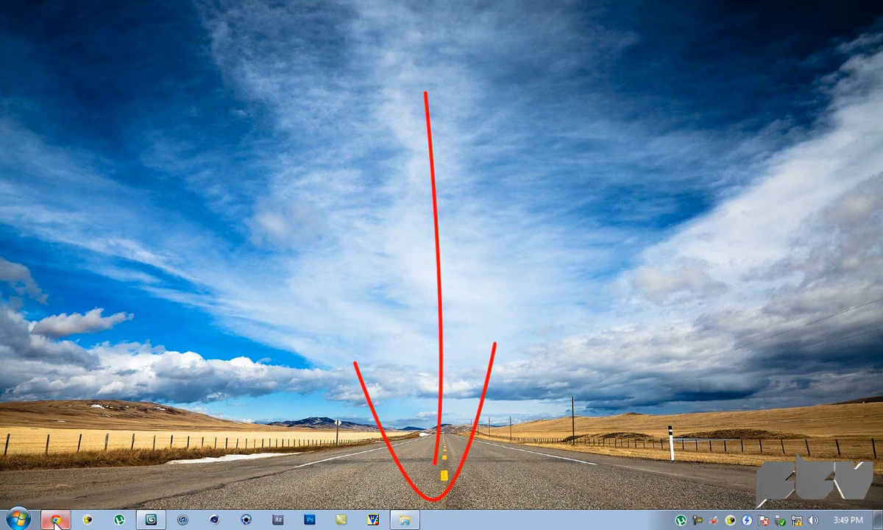
# - Switch from the empty desktop to the Chrome browser window
pyautogui.click(54, 521)
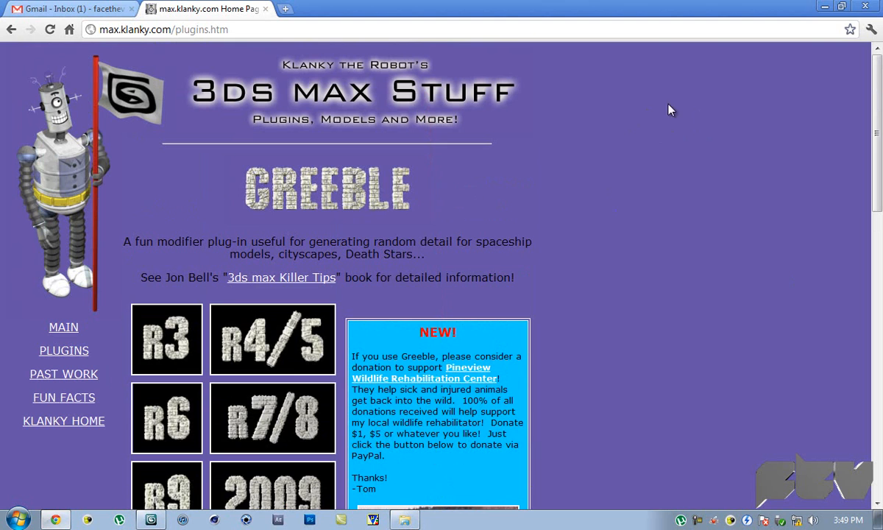
pyautogui.moveTo(45, 233)
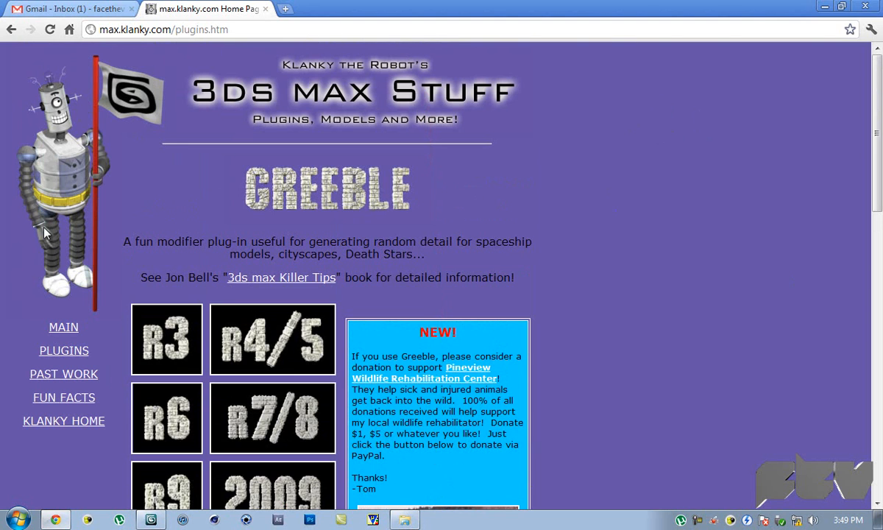
pyautogui.moveTo(218, 190)
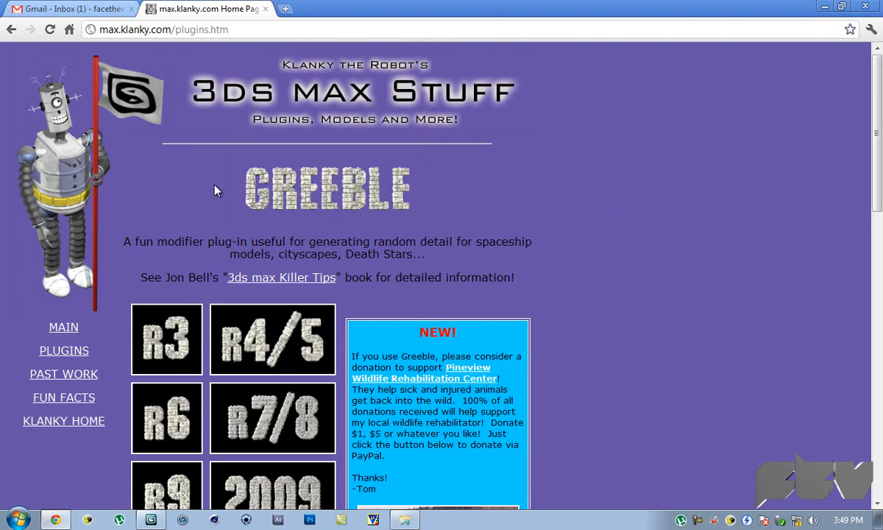
pyautogui.moveTo(518, 171)
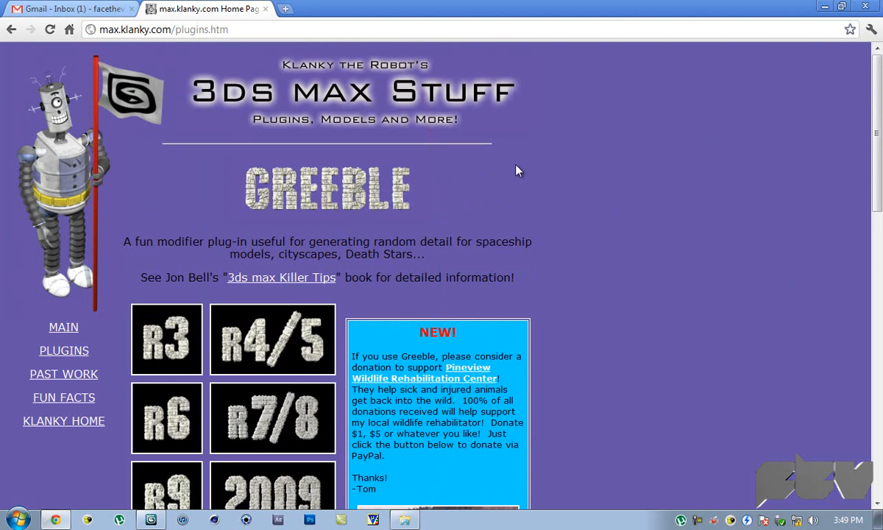
# - Scroll the Greeble plugin page down to the per-version download buttons, including 2010-2011
pyautogui.scroll(-3)
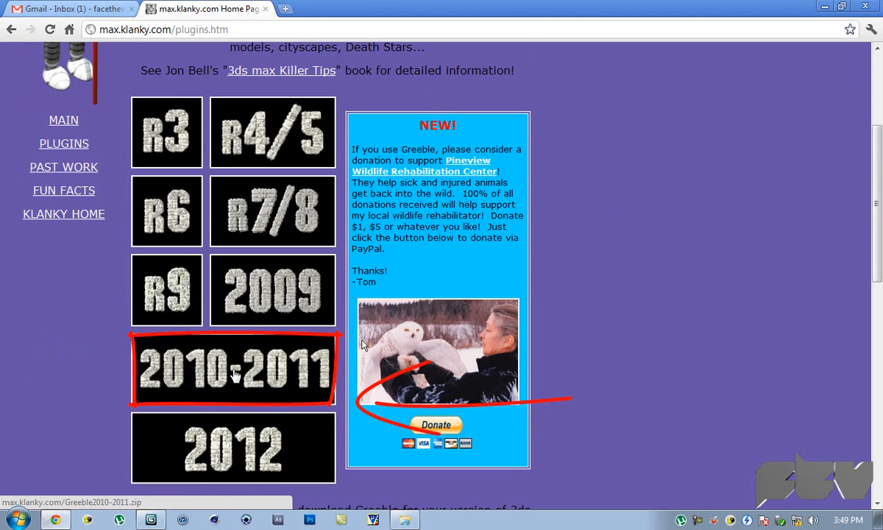
pyautogui.moveTo(134, 309)
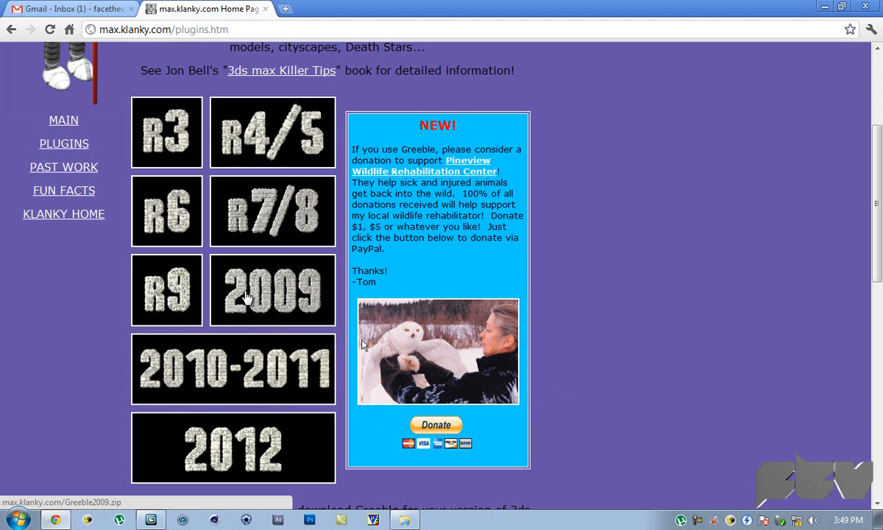
pyautogui.scroll(-3)
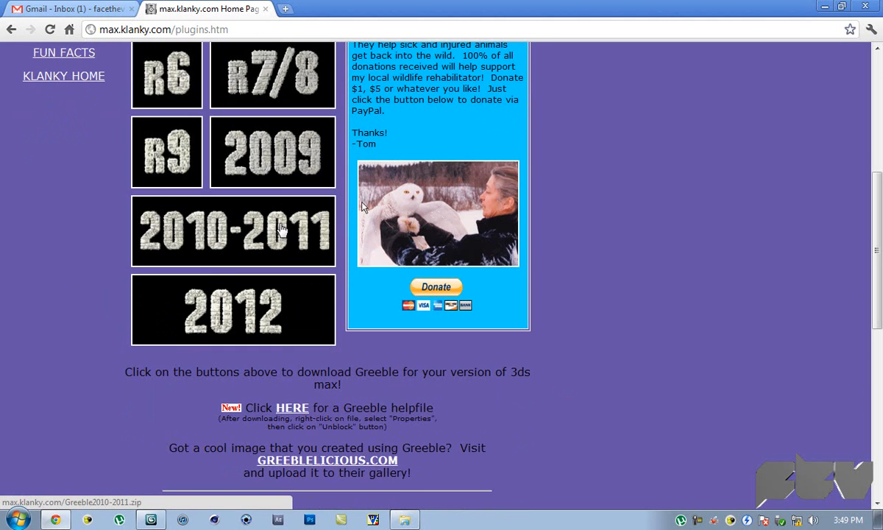
pyautogui.moveTo(209, 236)
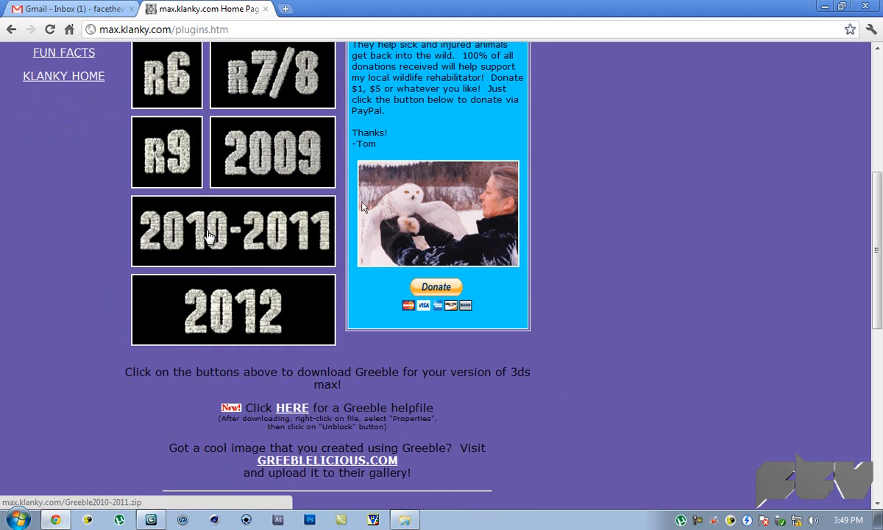
pyautogui.moveTo(458, 183)
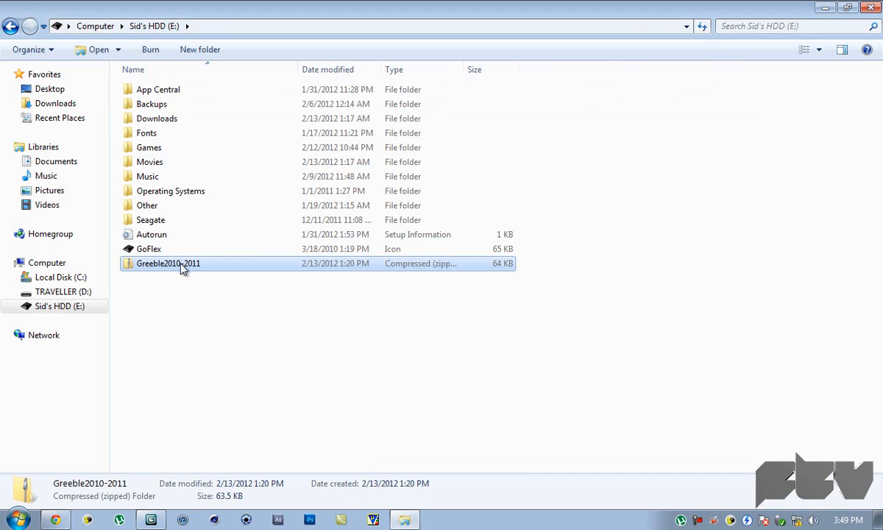
pyautogui.moveTo(205, 276)
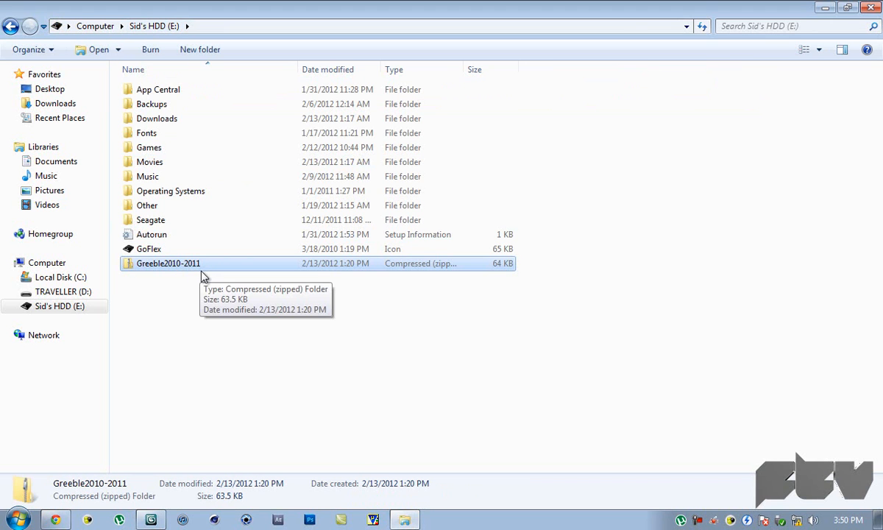
# - Browse the Greeble2010-2011 zip, compare the 32-bit and 64-bit .dlm files and settle on the 64-bit one
pyautogui.doubleClick(167, 262)
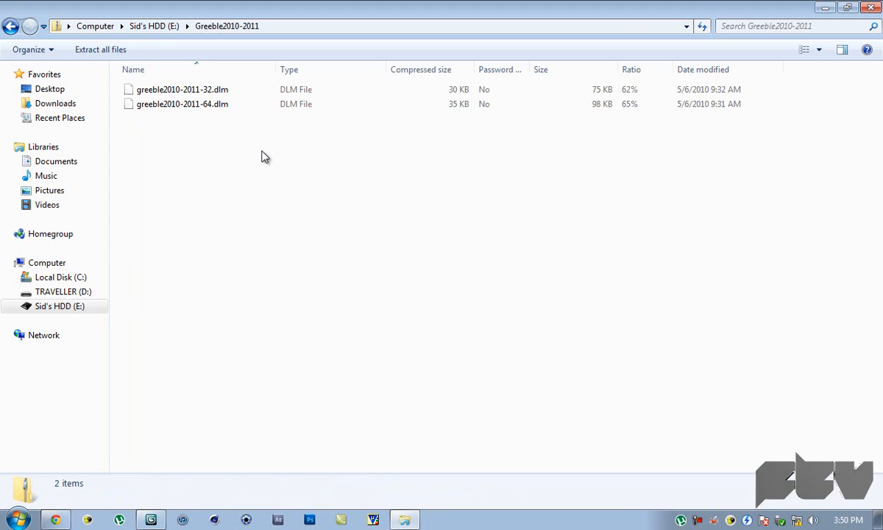
pyautogui.moveTo(327, 285)
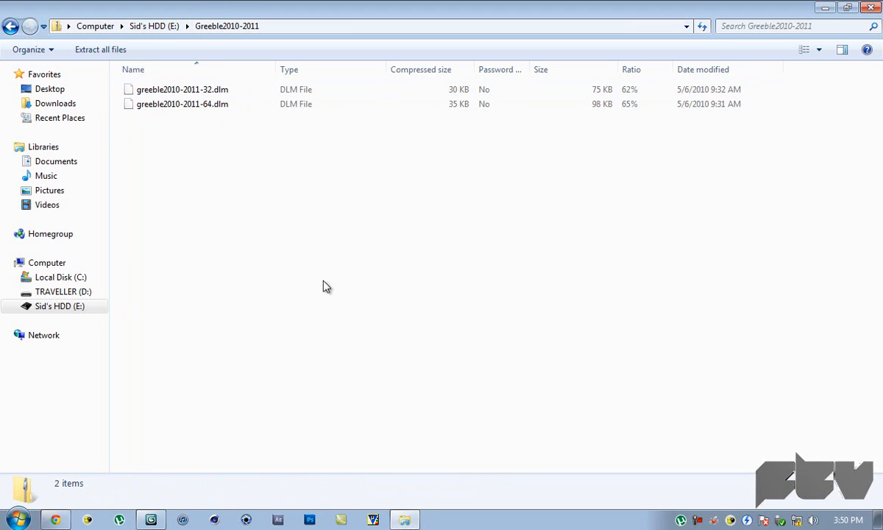
pyautogui.moveTo(380, 184)
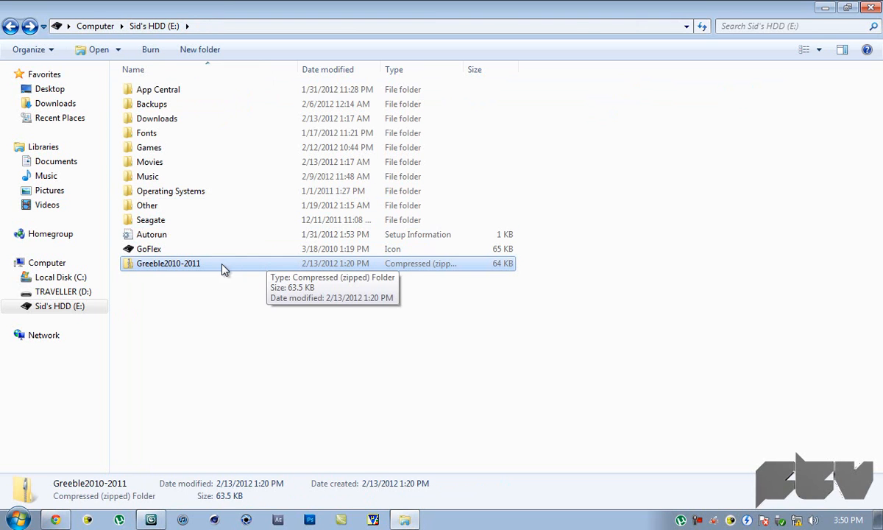
pyautogui.moveTo(192, 263)
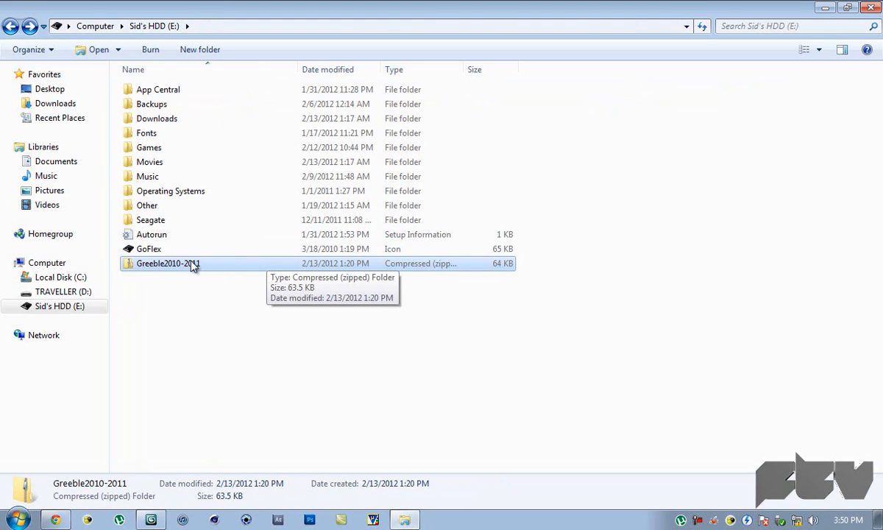
pyautogui.doubleClick(168, 262)
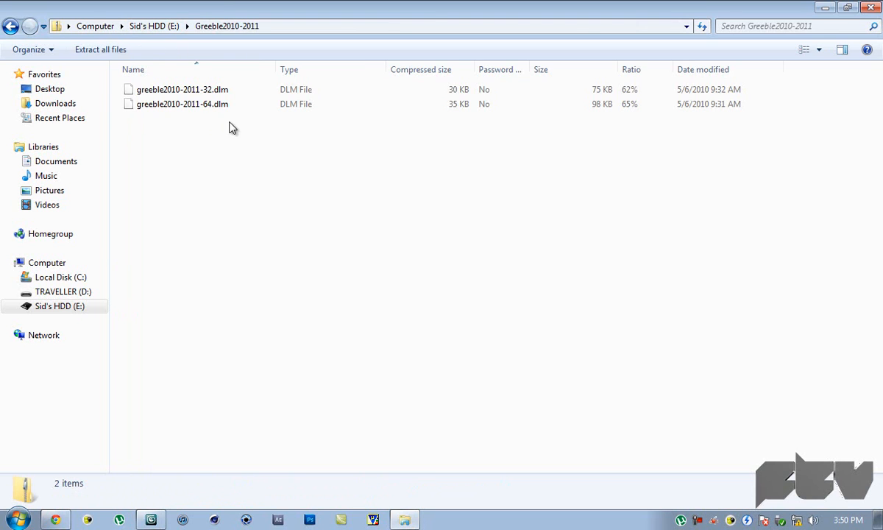
pyautogui.click(183, 103)
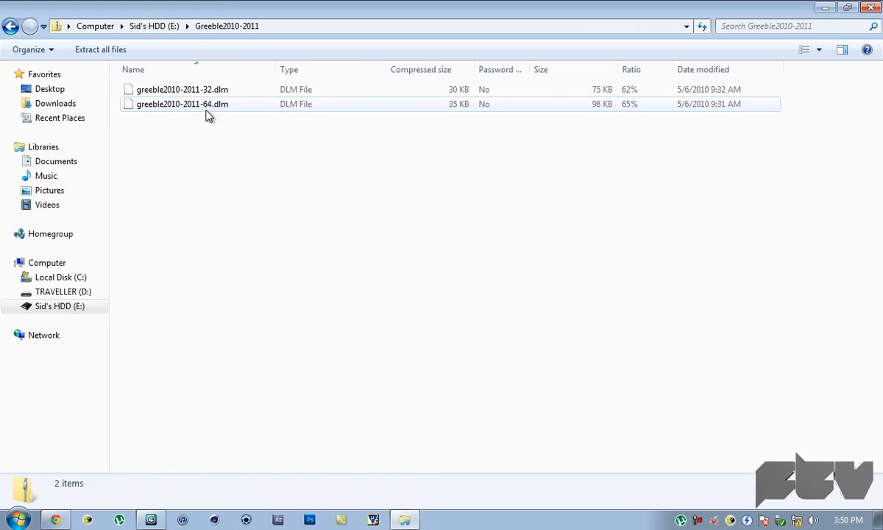
pyautogui.click(183, 103)
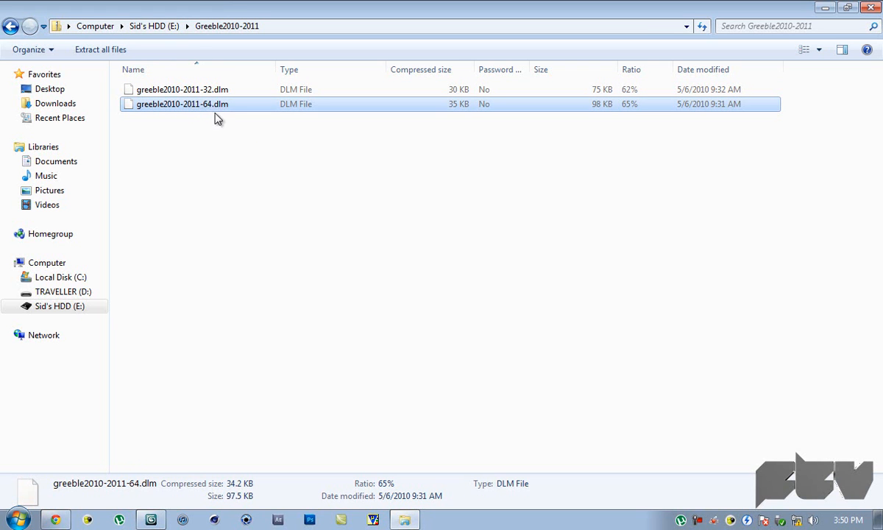
pyautogui.click(182, 90)
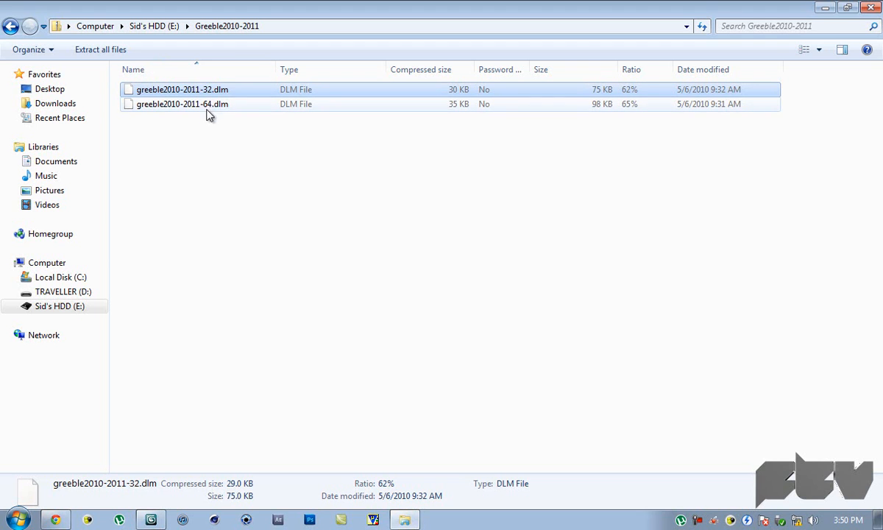
pyautogui.click(183, 103)
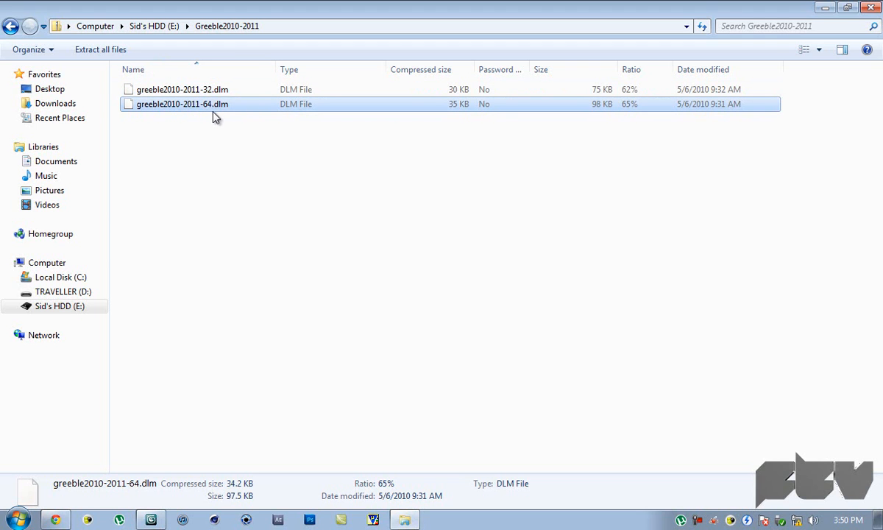
pyautogui.moveTo(259, 118)
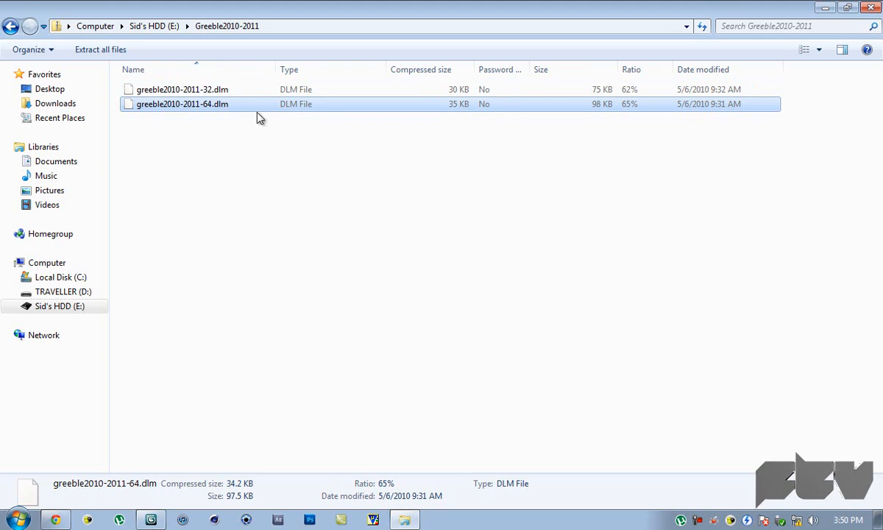
pyautogui.moveTo(248, 111)
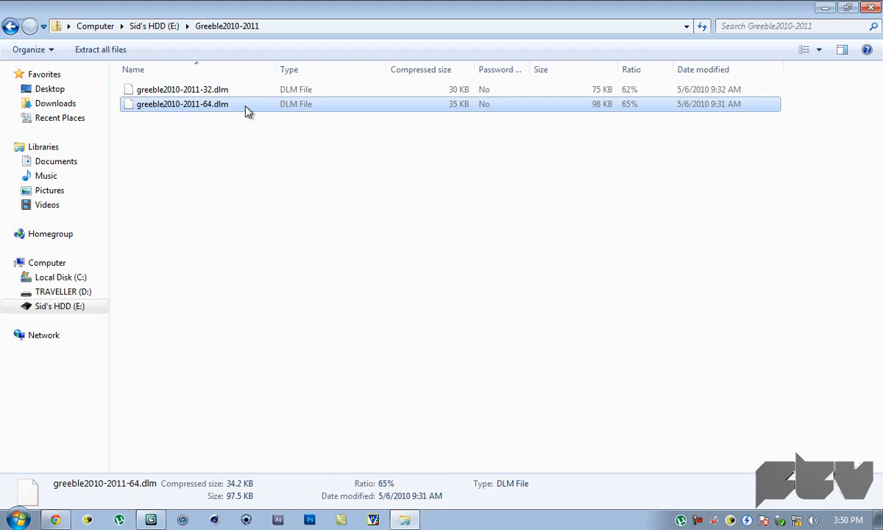
pyautogui.moveTo(259, 115)
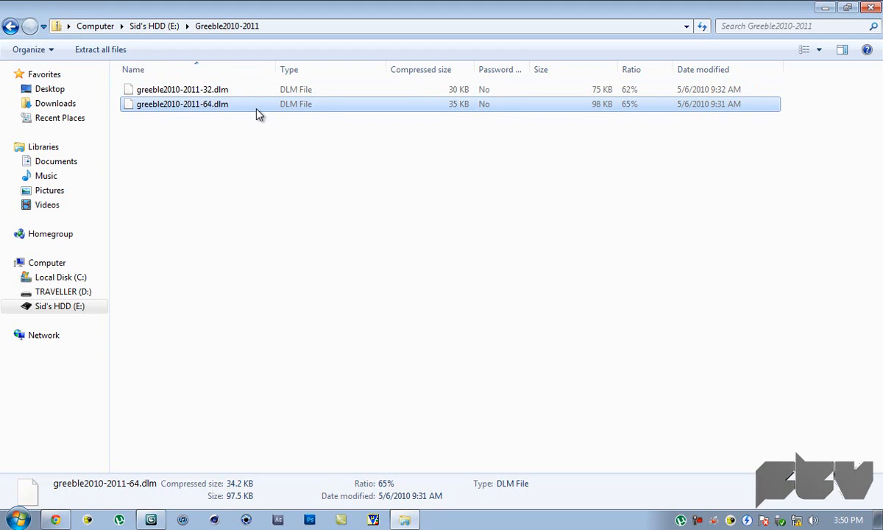
pyautogui.click(182, 90)
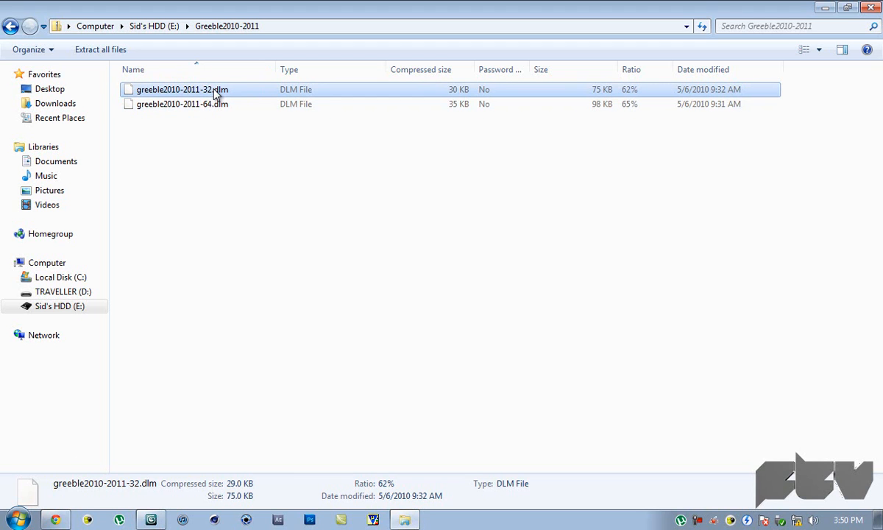
pyautogui.moveTo(236, 94)
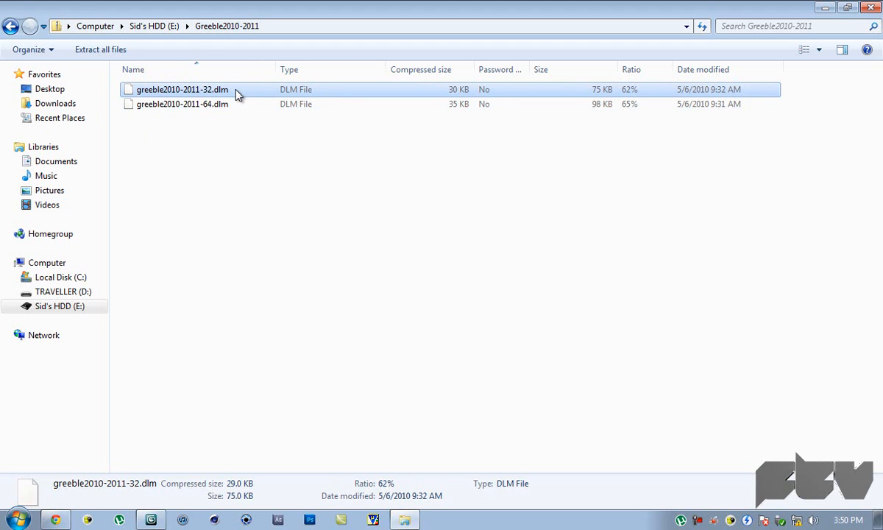
pyautogui.click(183, 102)
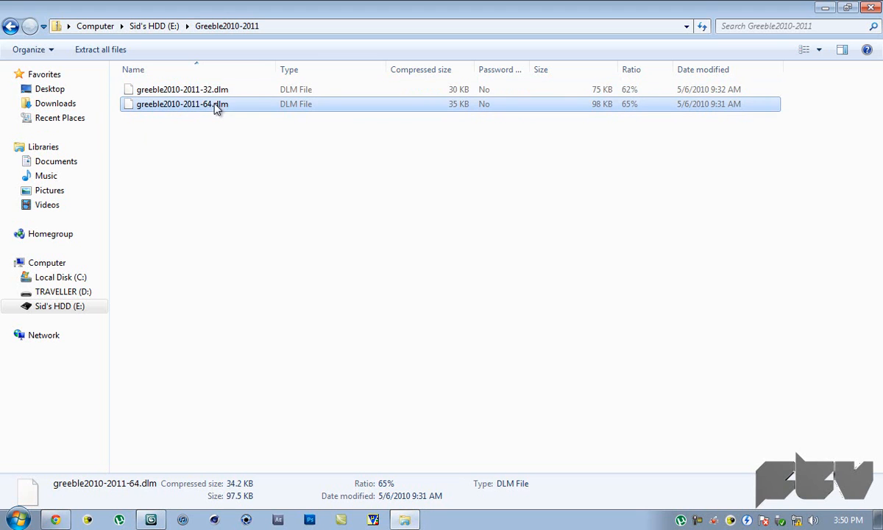
pyautogui.moveTo(223, 127)
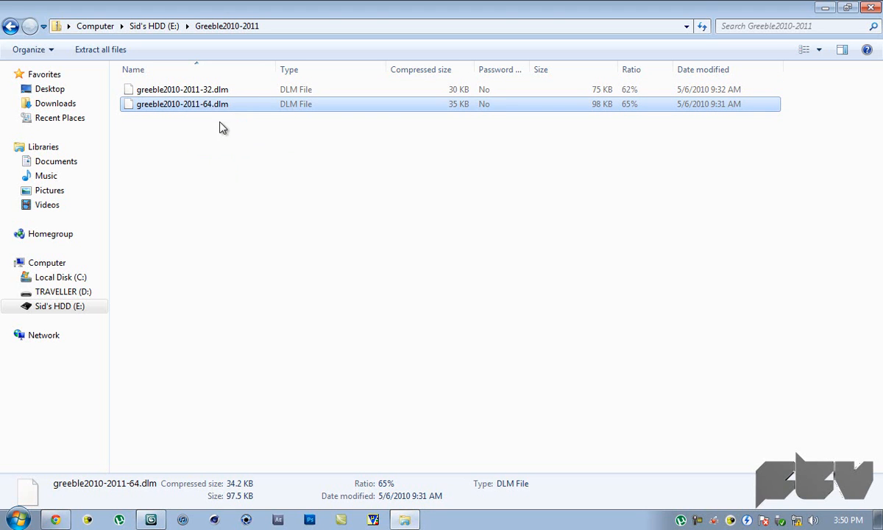
# - Navigate from Computer into C:\Program Files\Autodesk\3ds Max 2011
pyautogui.click(12, 519)
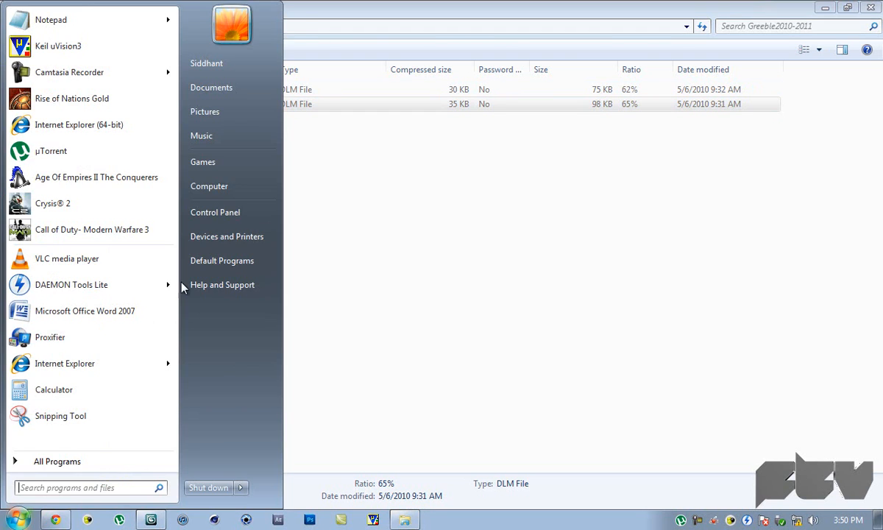
pyautogui.click(209, 186)
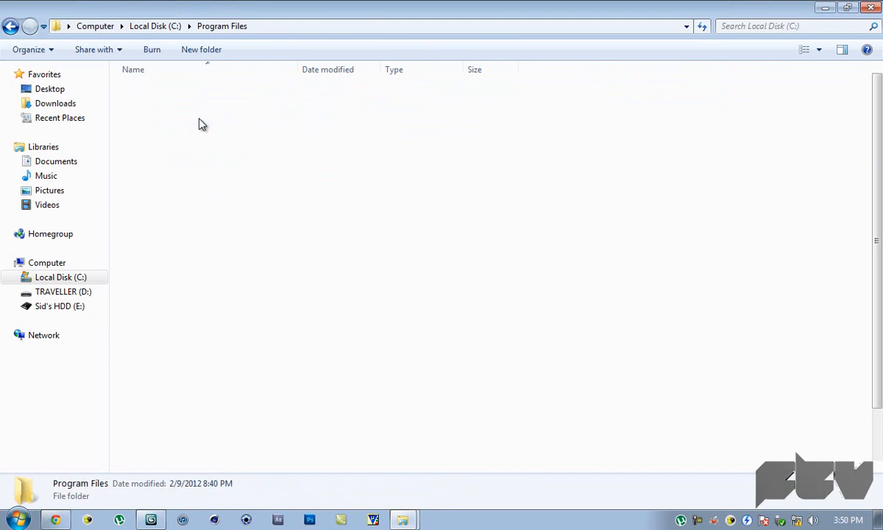
pyautogui.click(155, 147)
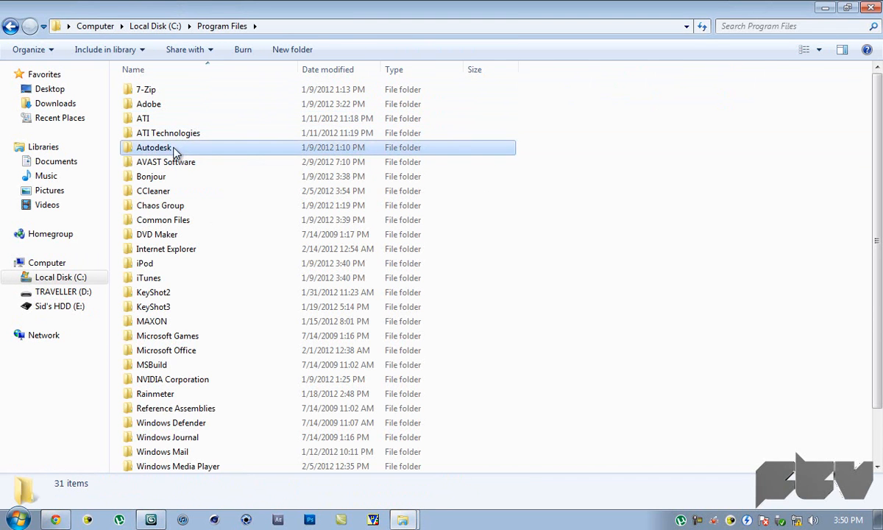
pyautogui.doubleClick(154, 147)
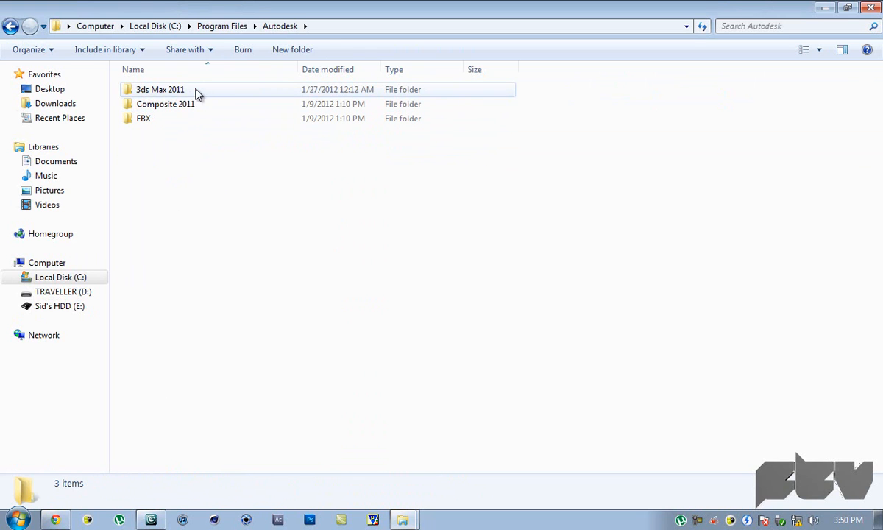
pyautogui.doubleClick(160, 90)
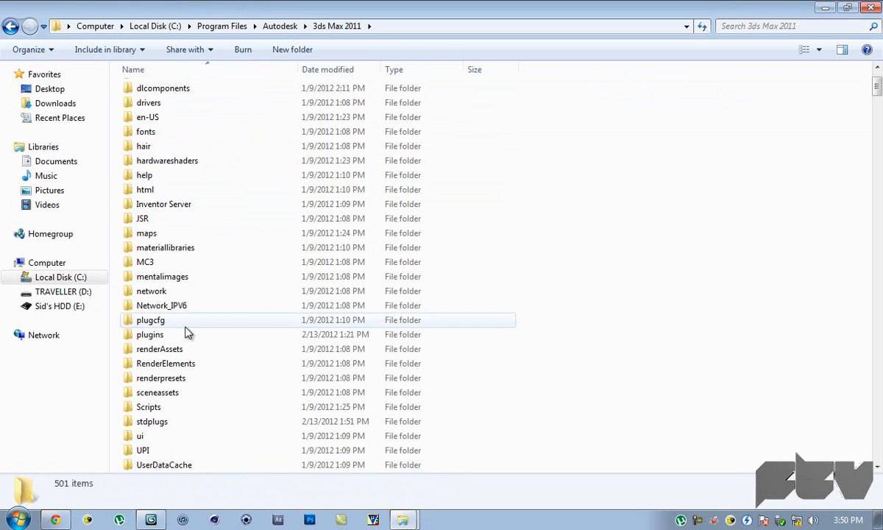
# - Paste greeble2010-2011-64.dlm into the plugins folder and confirm the Copy File prompt
pyautogui.click(150, 334)
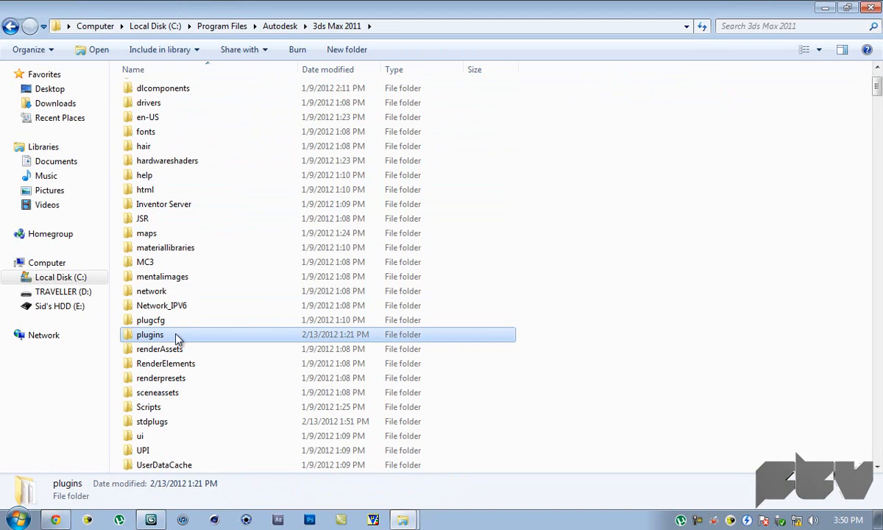
pyautogui.doubleClick(150, 334)
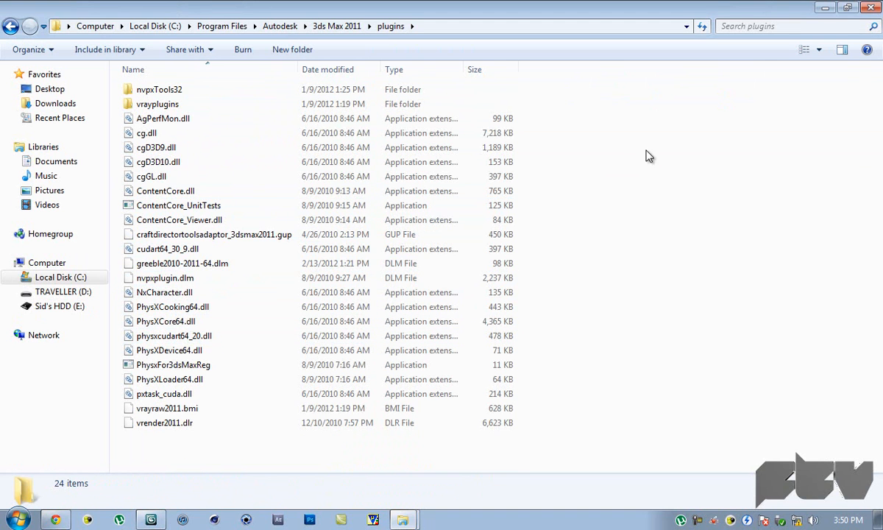
pyautogui.moveTo(659, 155)
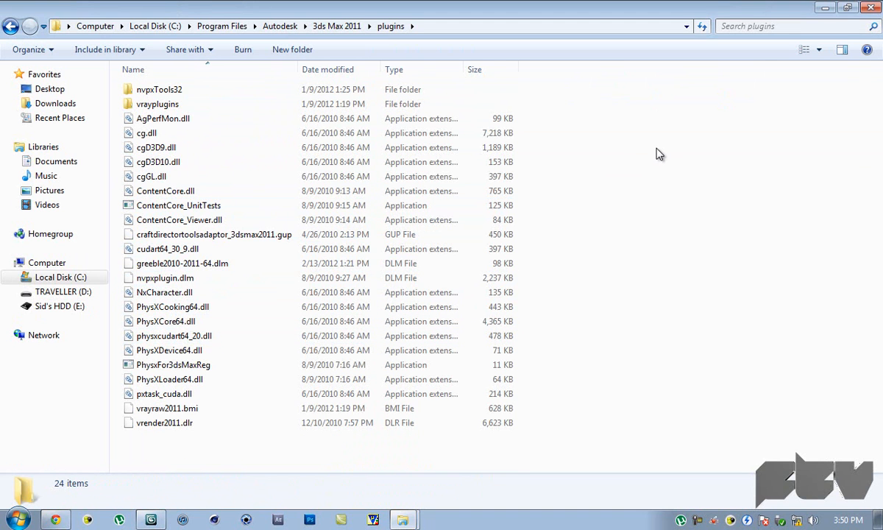
pyautogui.moveTo(611, 100)
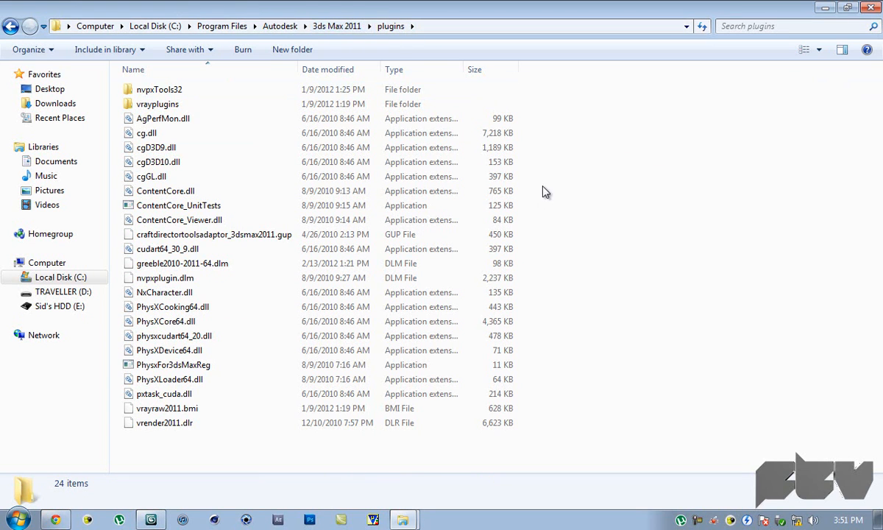
pyautogui.click(646, 294)
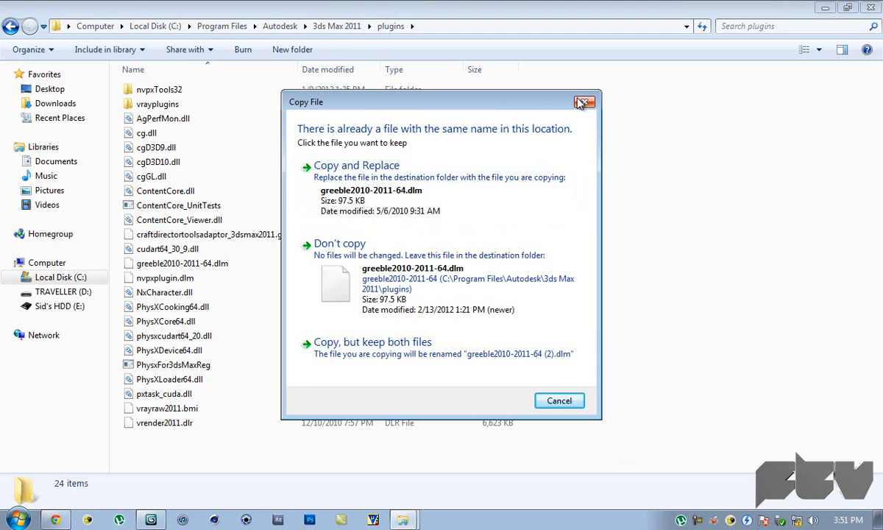
pyautogui.click(584, 102)
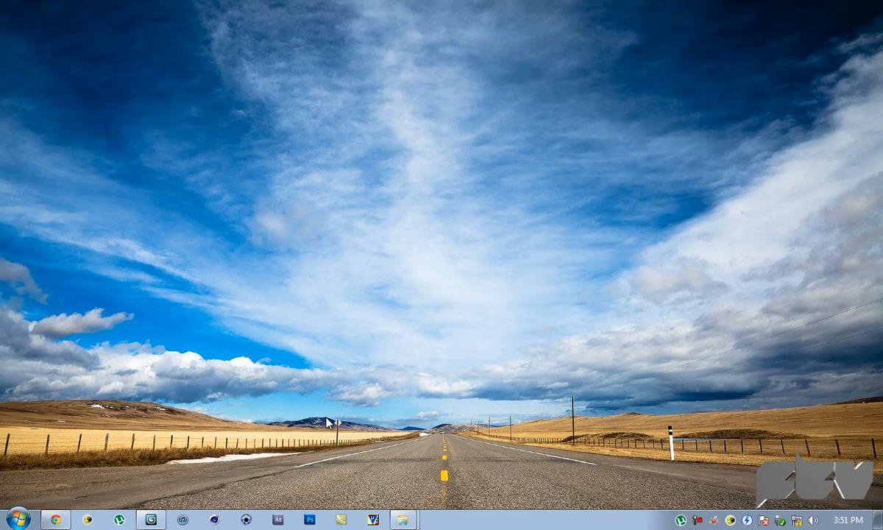
# - Launch 3ds Max, draw a Plane in the Top viewport and set its Length and Width Segs to 4
pyautogui.click(150, 520)
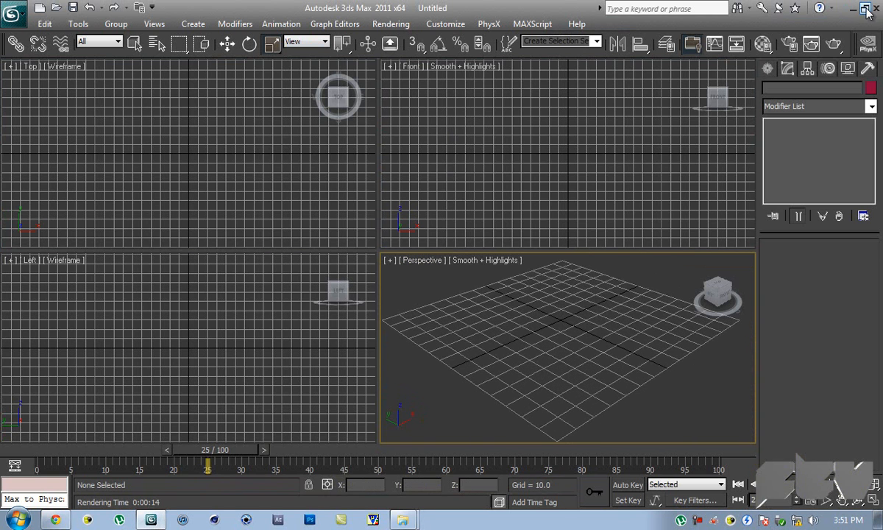
pyautogui.click(765, 68)
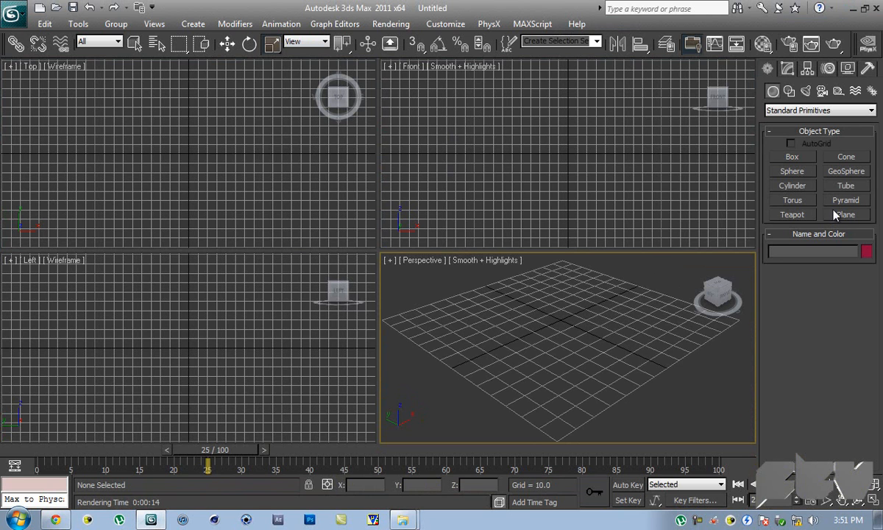
pyautogui.click(844, 214)
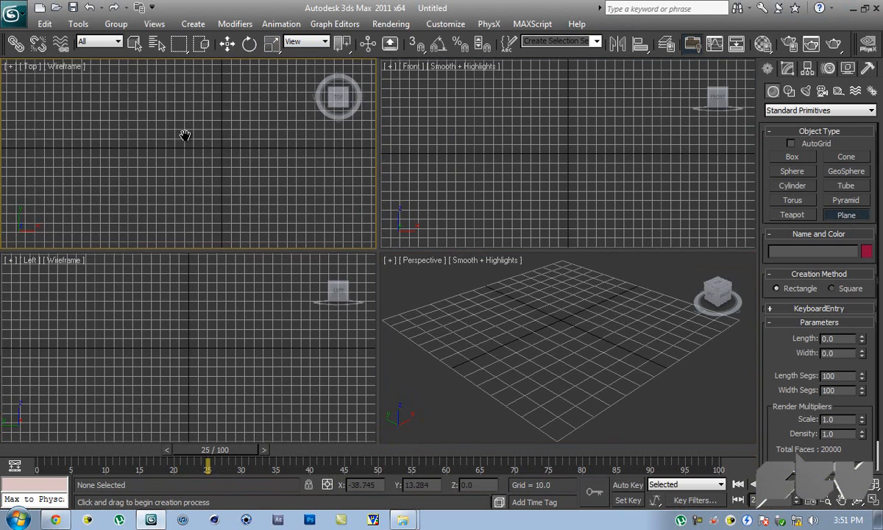
pyautogui.moveTo(164, 124); pyautogui.dragTo(259, 193)
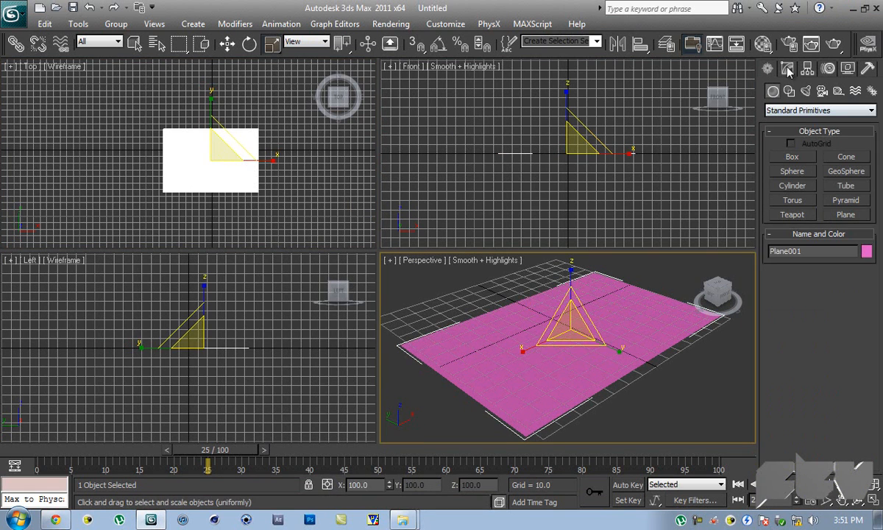
pyautogui.click(785, 68)
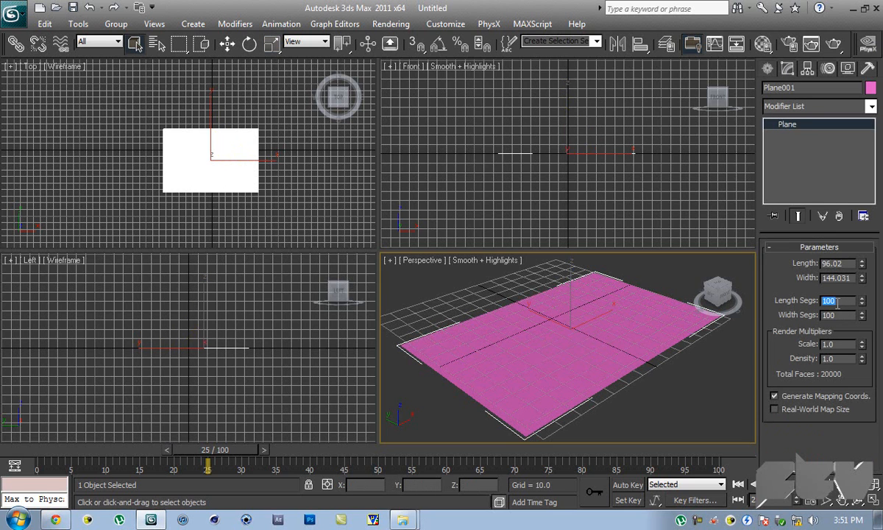
pyautogui.write('4')
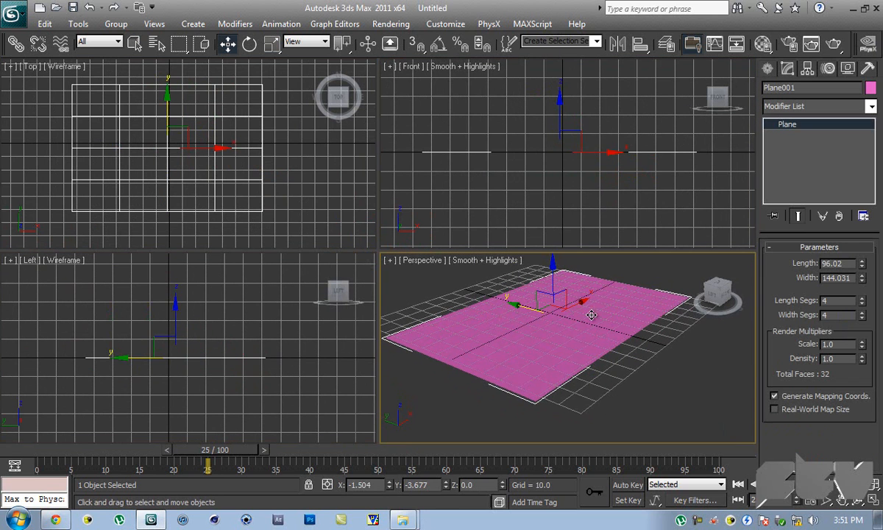
# - Add the Greeble modifier from the Modifier List onto Plane001
pyautogui.click(871, 106)
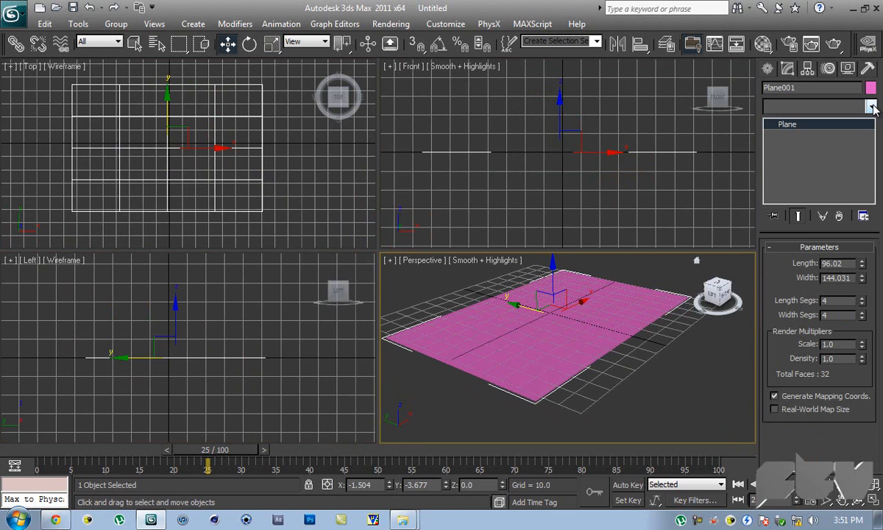
pyautogui.click(870, 105)
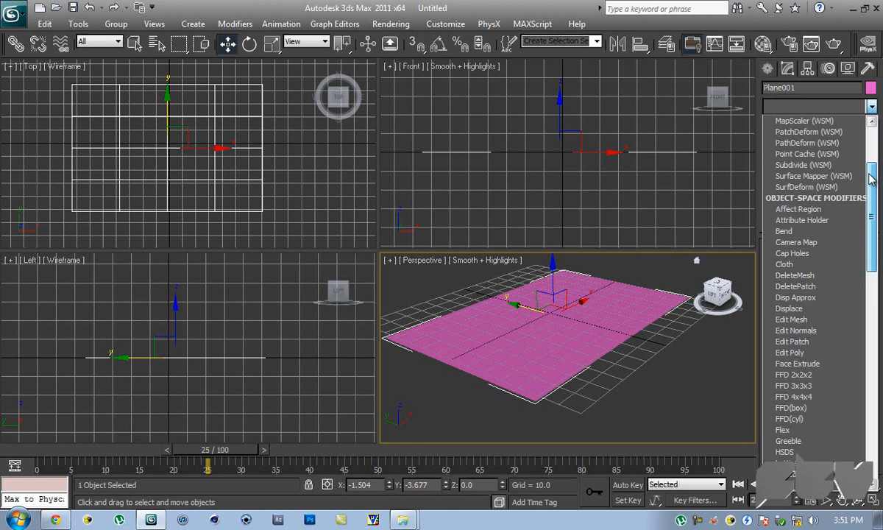
pyautogui.scroll(-3)
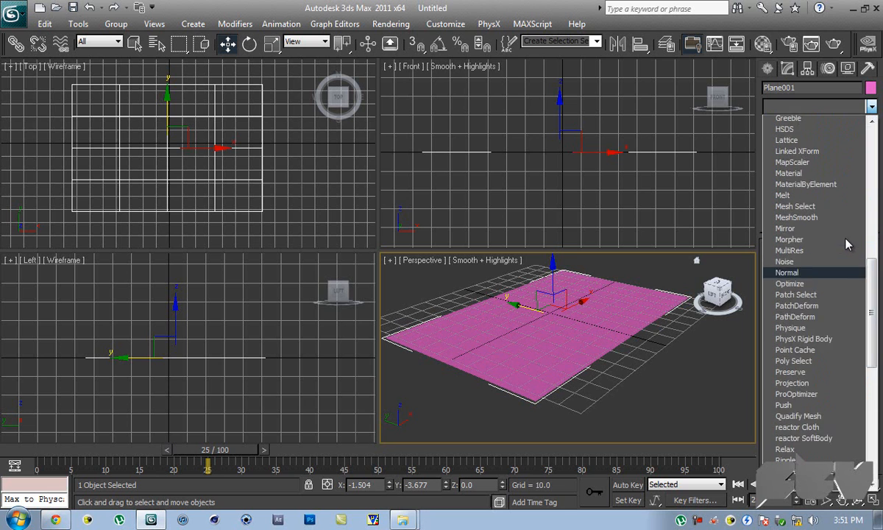
pyautogui.click(789, 118)
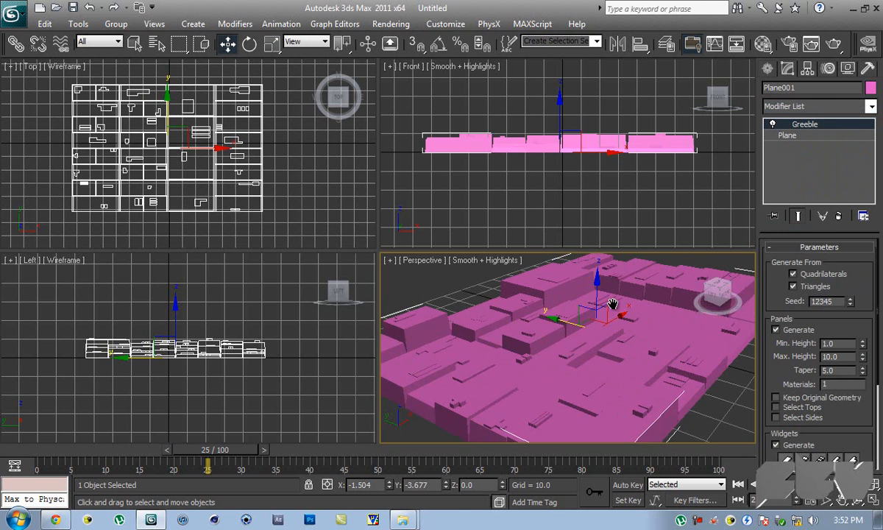
# - Raise Greeble panel Max. Height to 64.8 and Min. Height to 12.7, inspecting the tall blocks up close
pyautogui.press('alt+w')
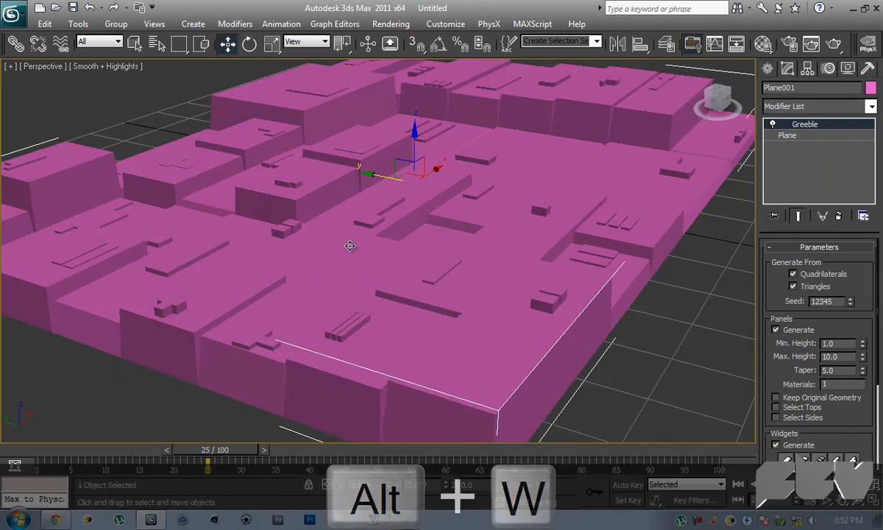
pyautogui.moveTo(350, 246); pyautogui.dragTo(591, 249)
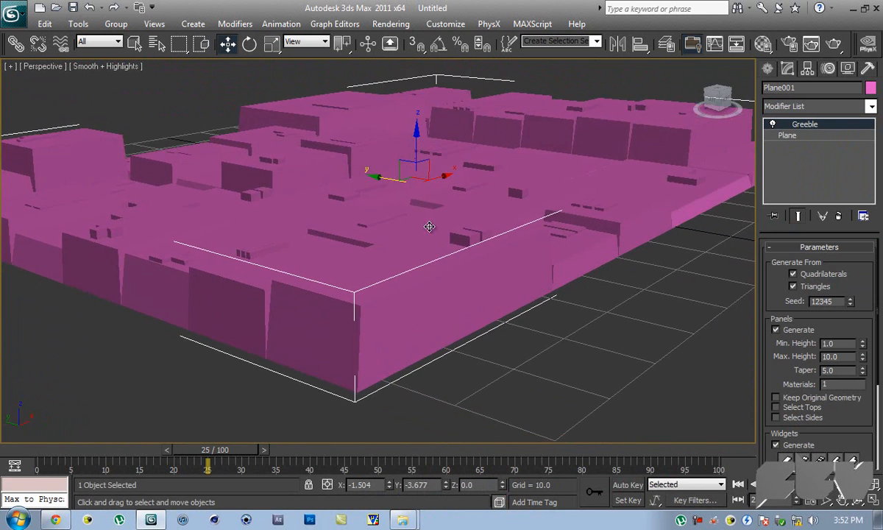
pyautogui.moveTo(430, 226); pyautogui.dragTo(480, 247)
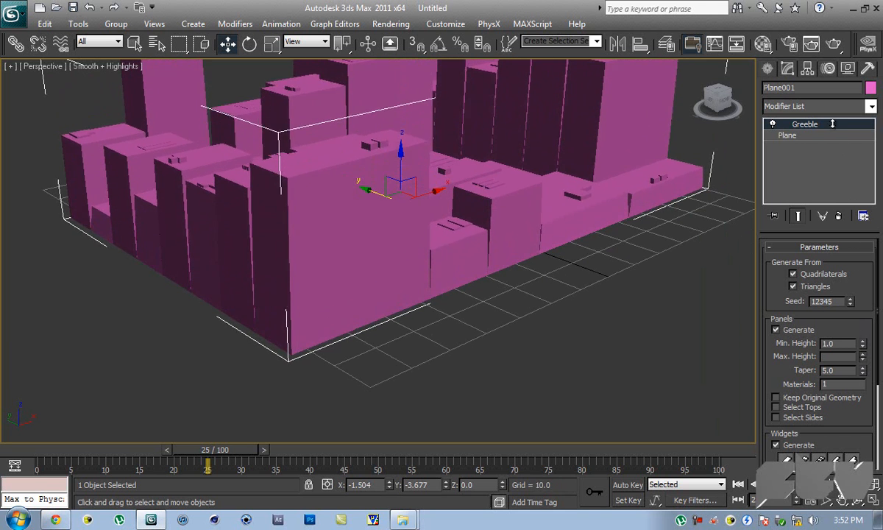
pyautogui.moveTo(862, 353); pyautogui.dragTo(862, 280)
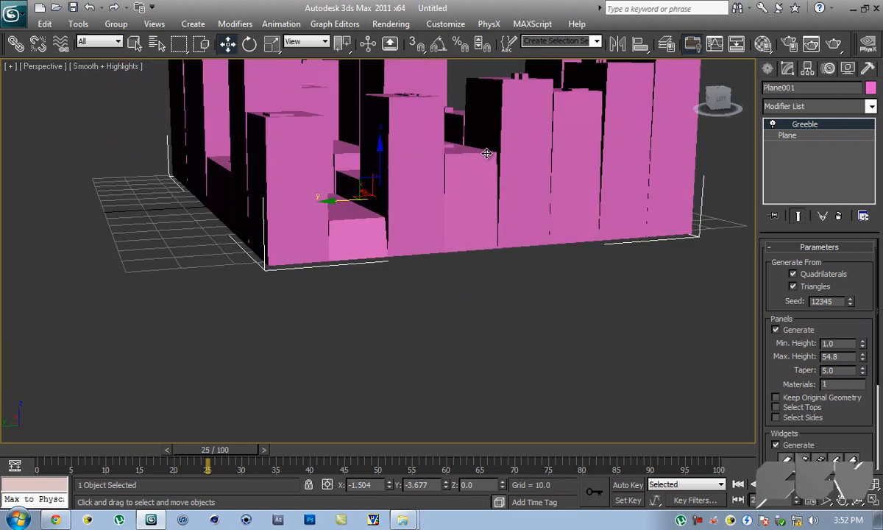
pyautogui.moveTo(486, 153); pyautogui.dragTo(415, 213)
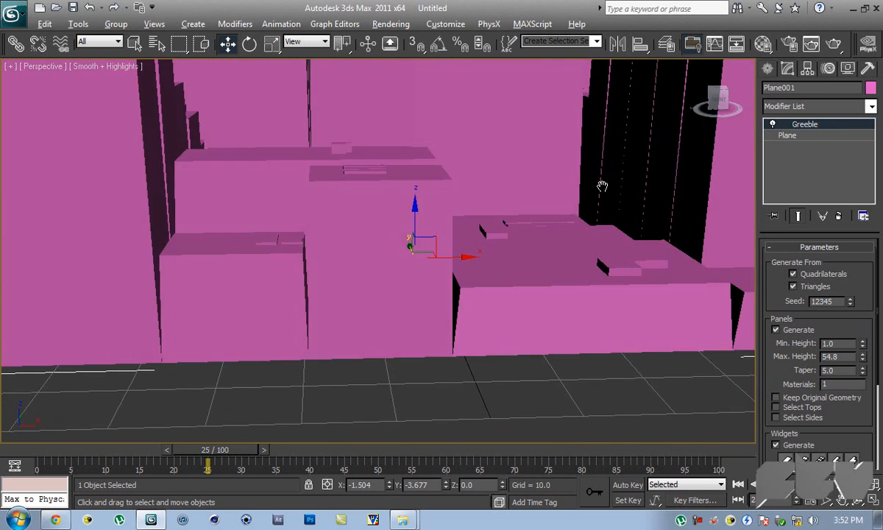
pyautogui.moveTo(603, 185); pyautogui.dragTo(606, 224)
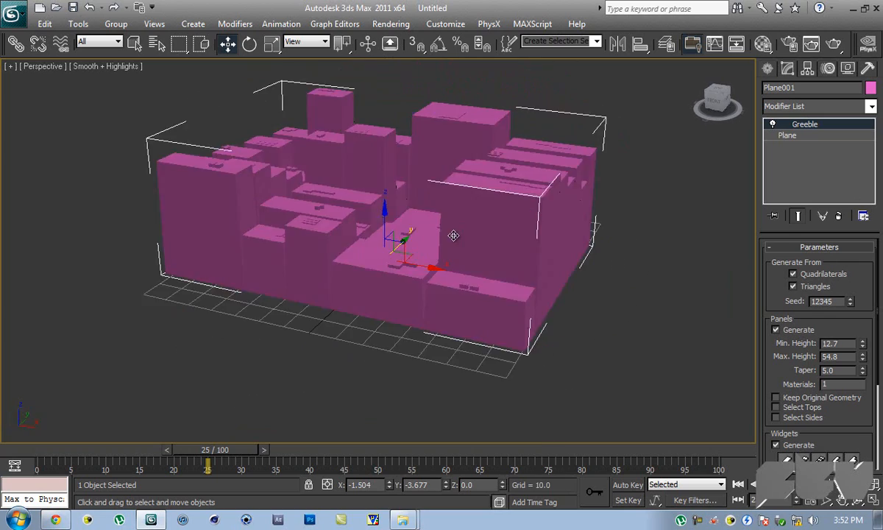
pyautogui.moveTo(453, 235); pyautogui.dragTo(498, 138)
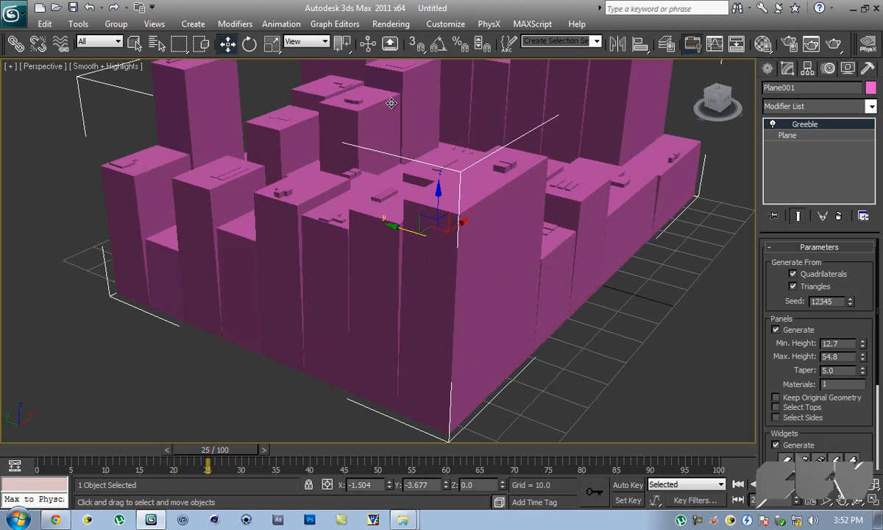
# - Turn off Generate under Widgets so the buildings lose their rooftop details, then look around the city
pyautogui.scroll(-3)
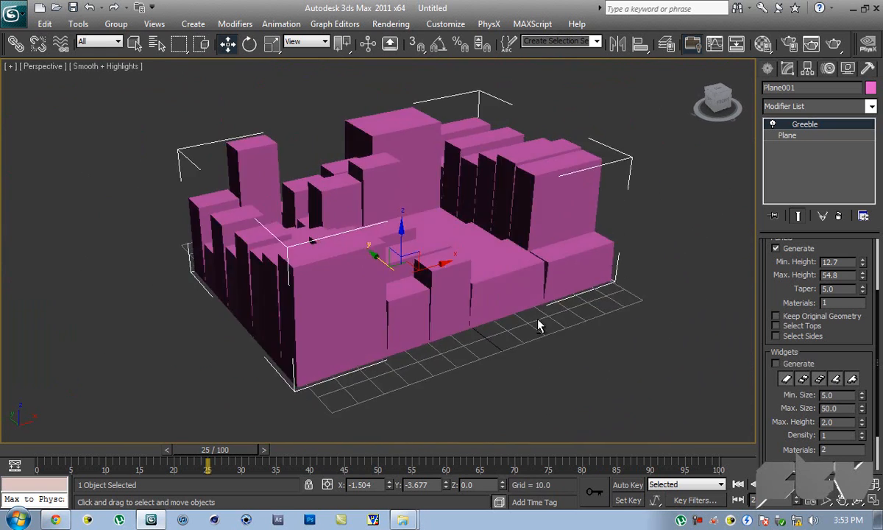
pyautogui.moveTo(541, 323); pyautogui.dragTo(419, 312)
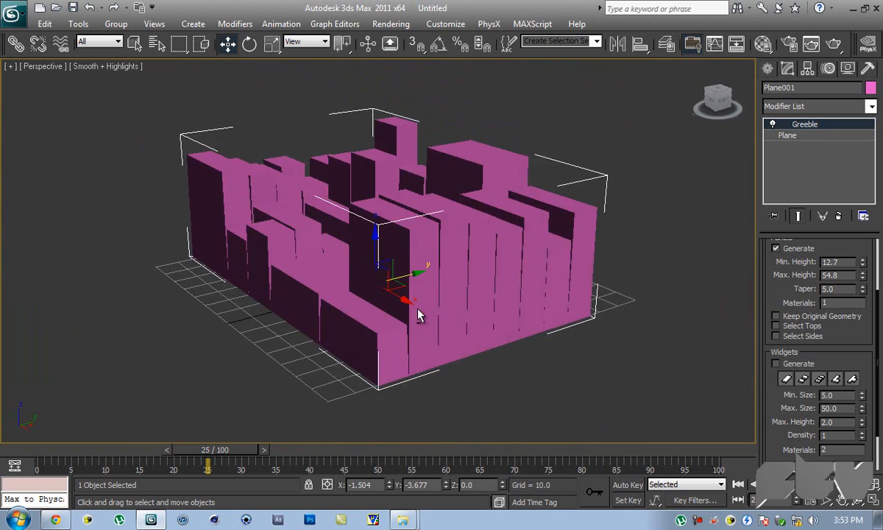
pyautogui.moveTo(419, 312); pyautogui.dragTo(618, 303)
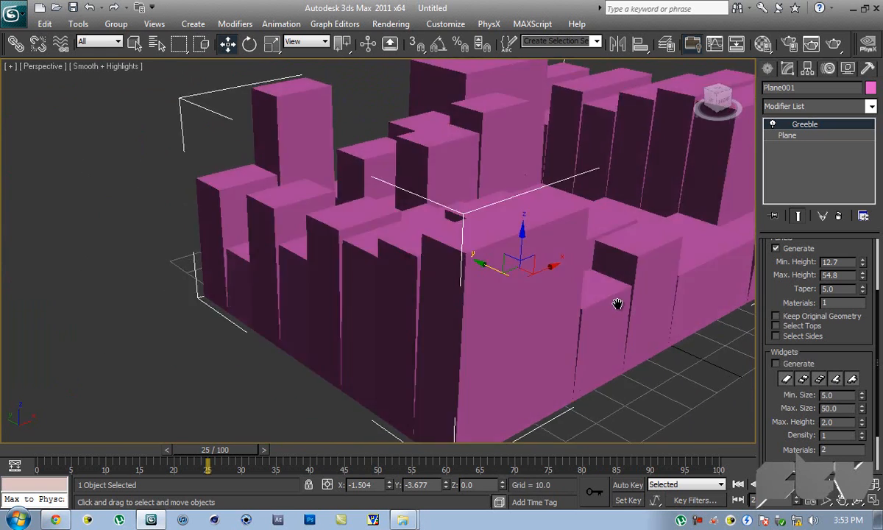
pyautogui.moveTo(618, 303); pyautogui.dragTo(596, 309)
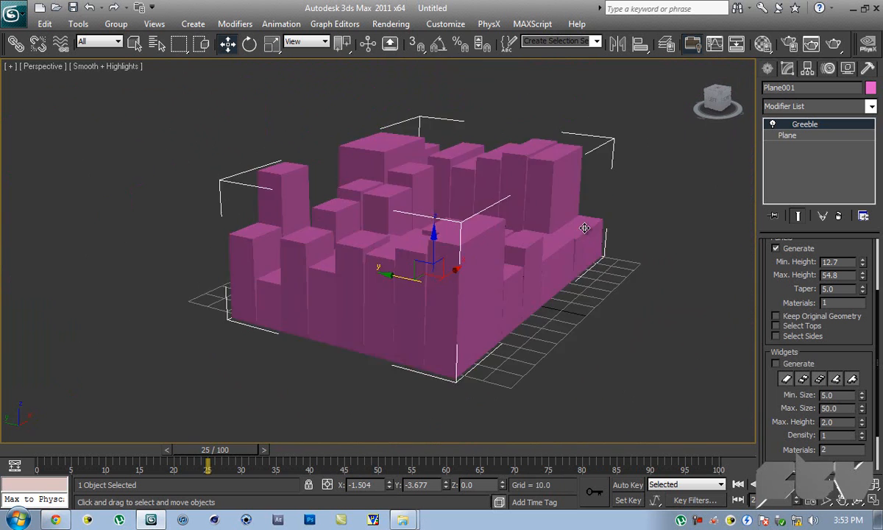
# - Disable the Greeble modifier, show Edged Faces and zoom extents on the flat subdivided plane
pyautogui.click(786, 135)
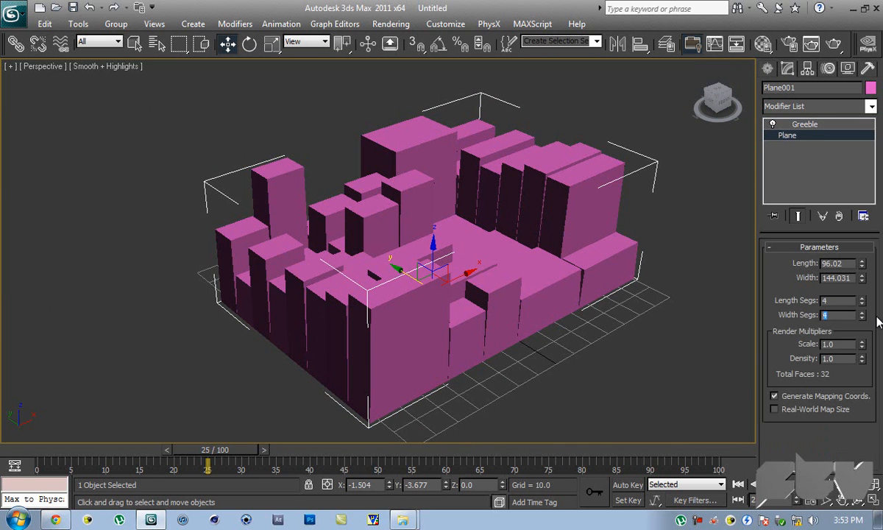
pyautogui.click(839, 300)
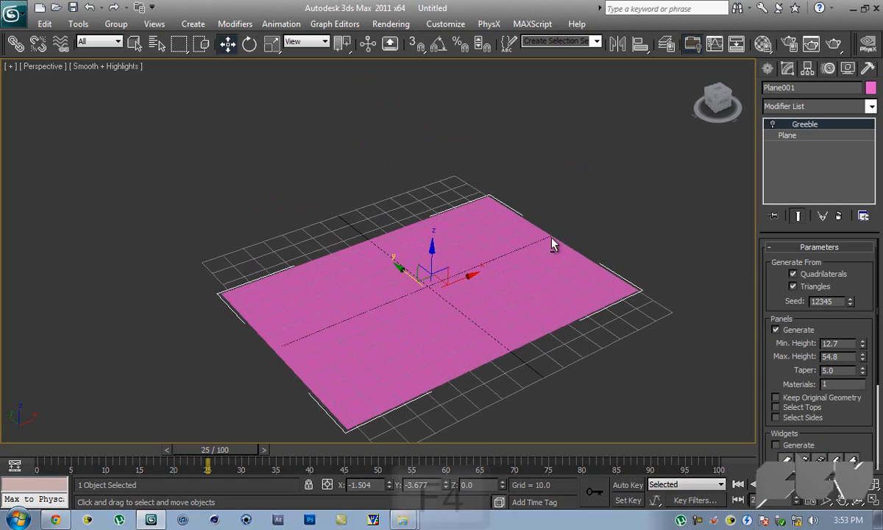
pyautogui.press('F4')
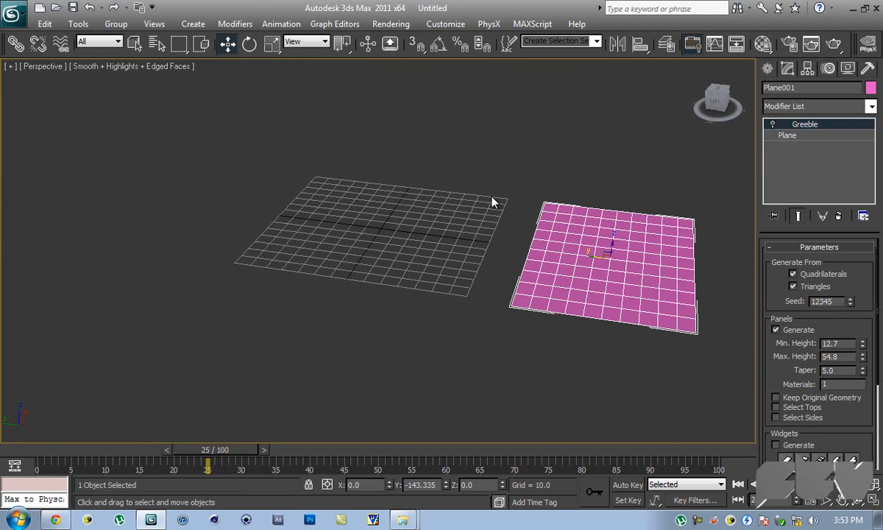
pyautogui.press('ctrl+z')
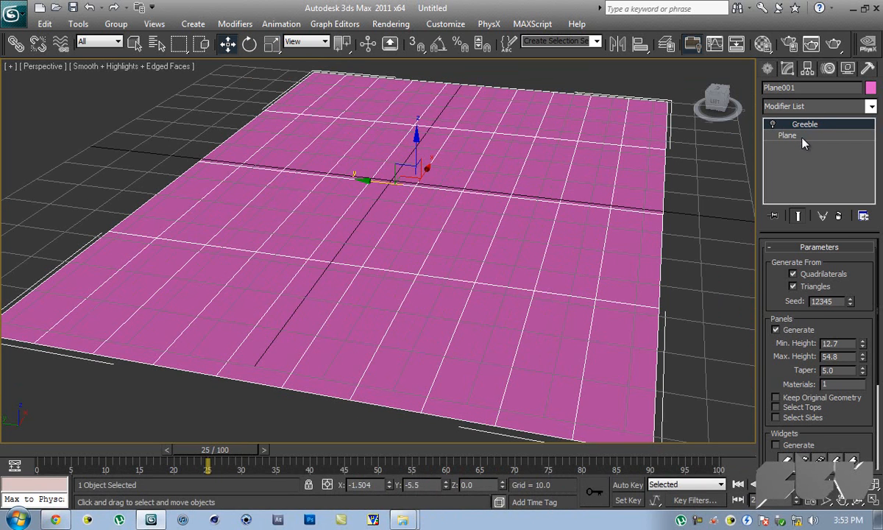
# - Re-enable Greeble on the 10x10 plane and uncheck Triangles so panels generate from quads only
pyautogui.click(785, 136)
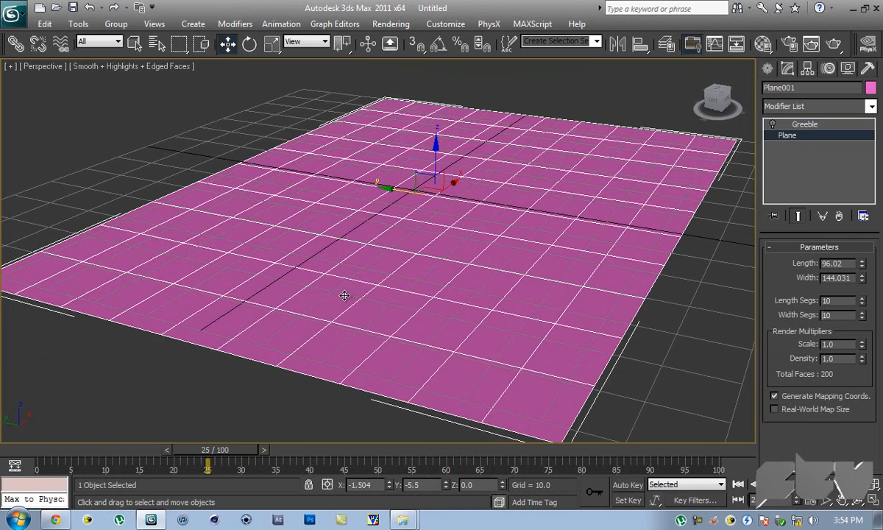
pyautogui.moveTo(787, 131)
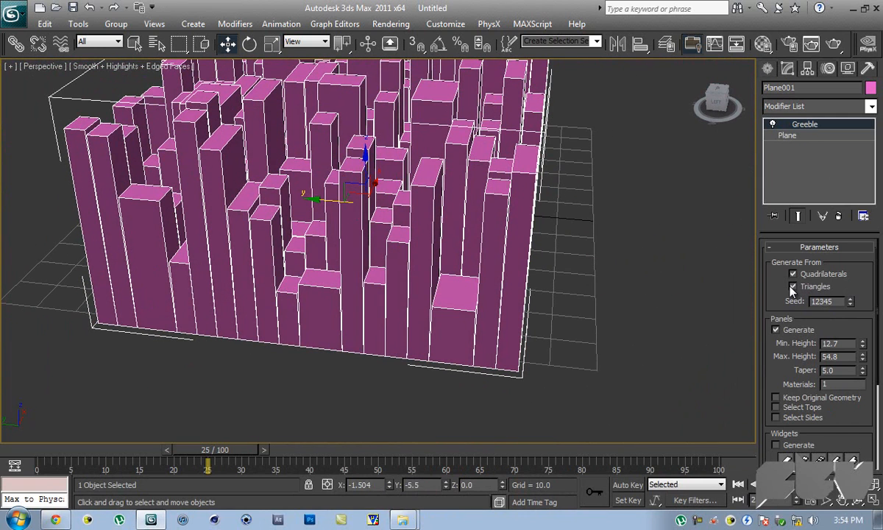
pyautogui.click(793, 286)
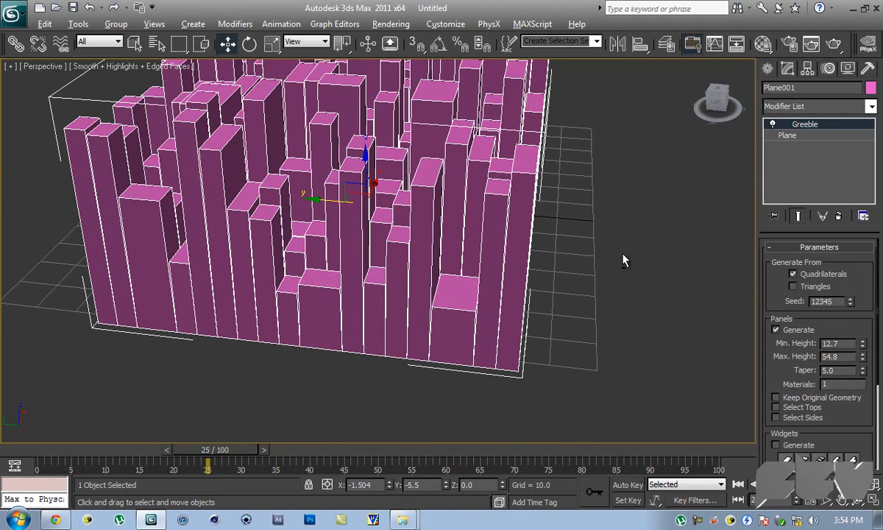
pyautogui.moveTo(625, 262); pyautogui.dragTo(577, 308)
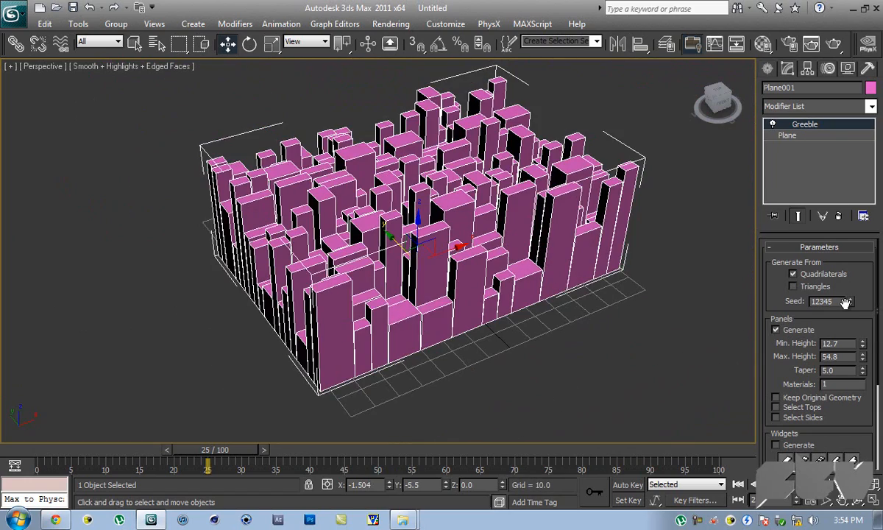
# - Step the Greeble random Seed several times to reshuffle the building layout
pyautogui.click(850, 298)
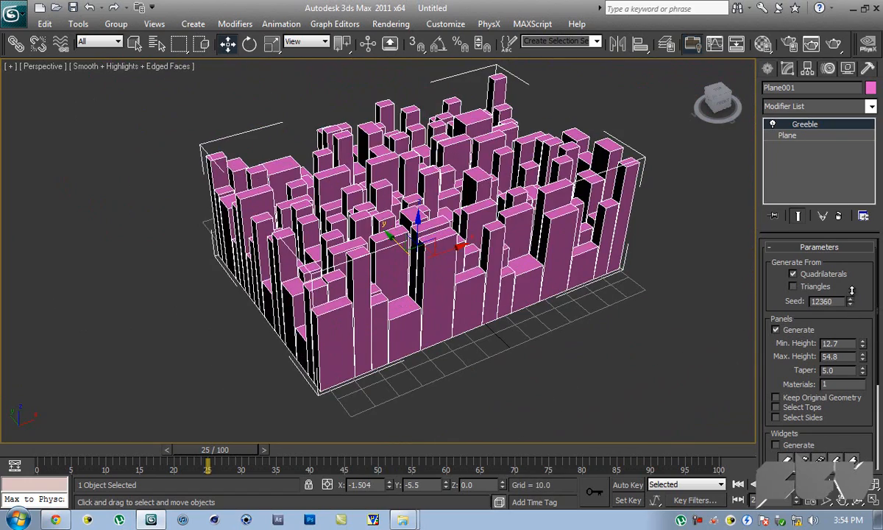
pyautogui.click(850, 298)
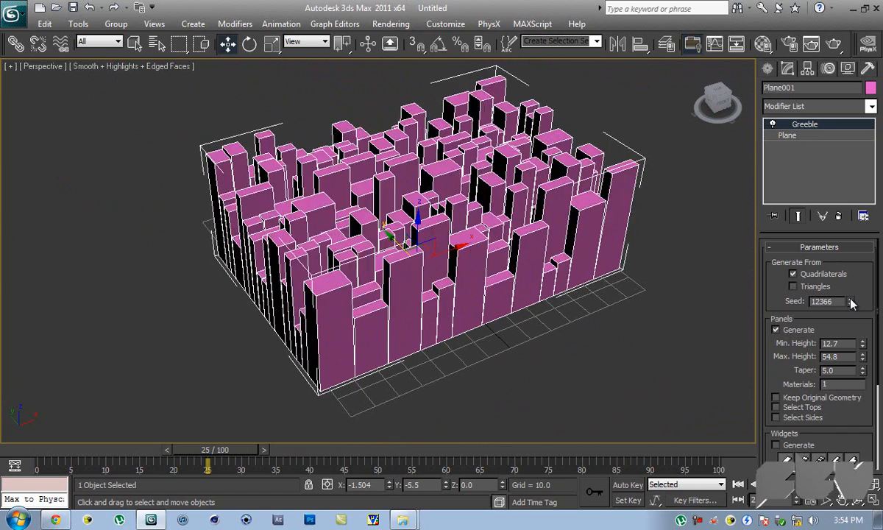
pyautogui.click(850, 297)
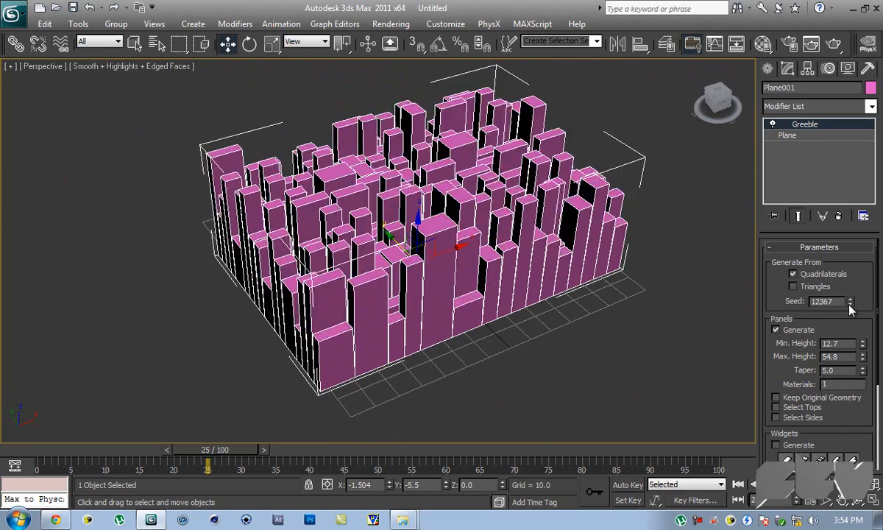
pyautogui.click(862, 305)
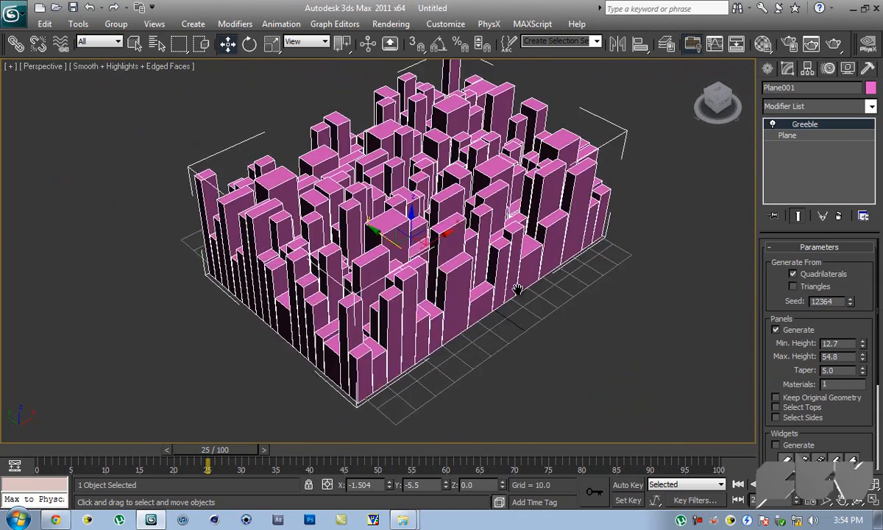
pyautogui.moveTo(515, 287); pyautogui.dragTo(537, 257)
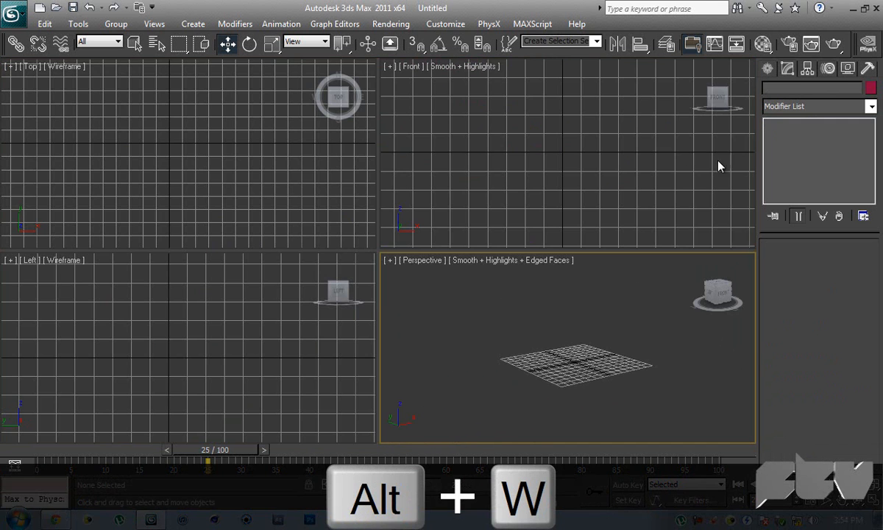
# - Create a new sphere, Sphere001, and maximize the perspective view on it
pyautogui.click(766, 68)
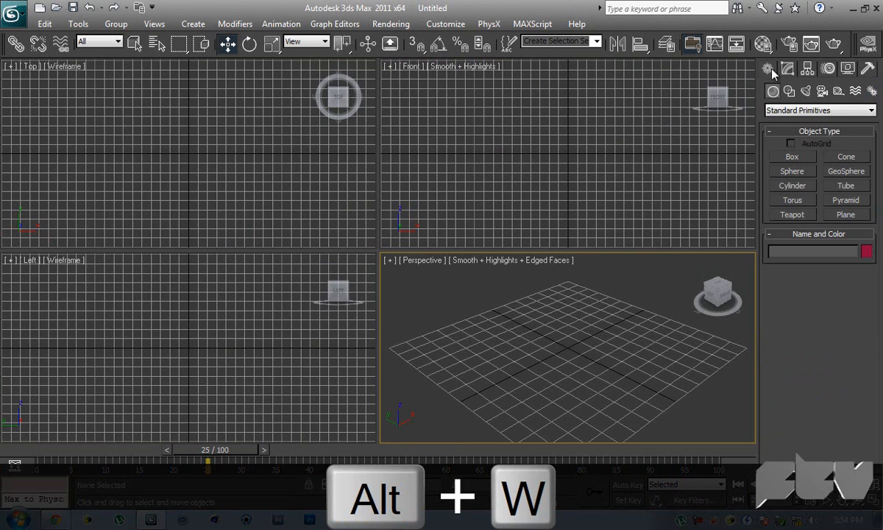
pyautogui.click(792, 171)
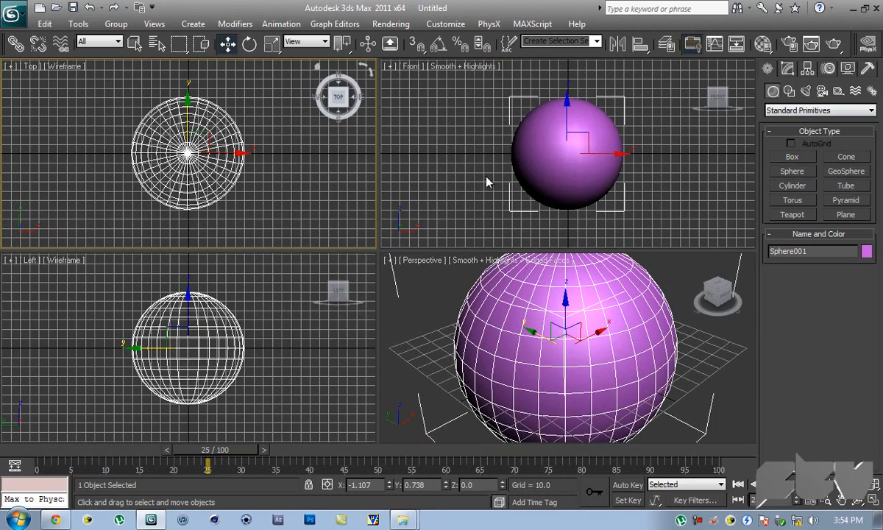
pyautogui.press('alt+w')
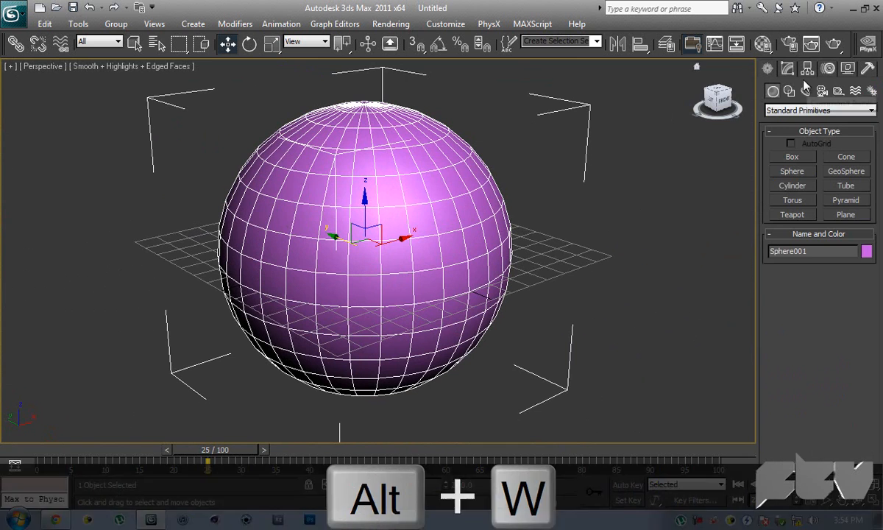
# - Add the Greeble modifier to Sphere001 from the Modify panel's modifier list
pyautogui.click(785, 68)
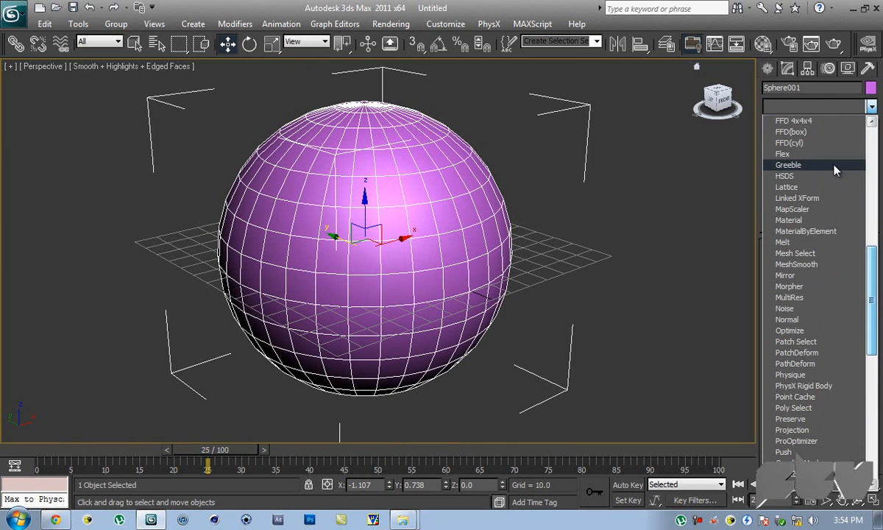
pyautogui.click(789, 165)
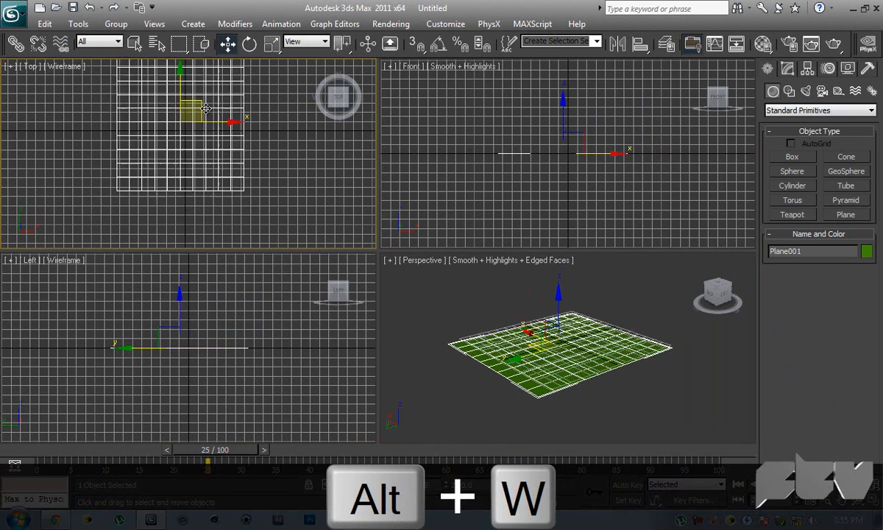
# - Maximize the Perspective viewport showing Plane001 alone
pyautogui.press('alt+w')
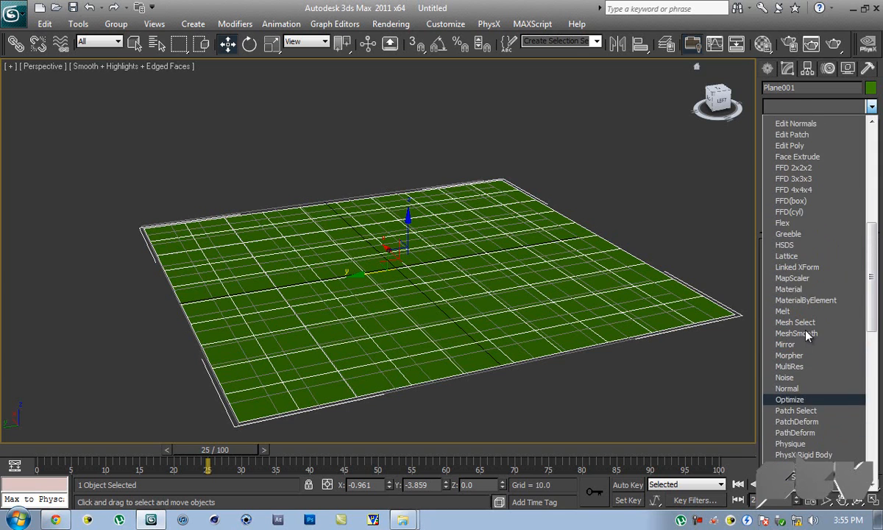
# - Apply Greeble to Plane001 and raise its Max. Height to 49.3 with widgets off
pyautogui.click(788, 232)
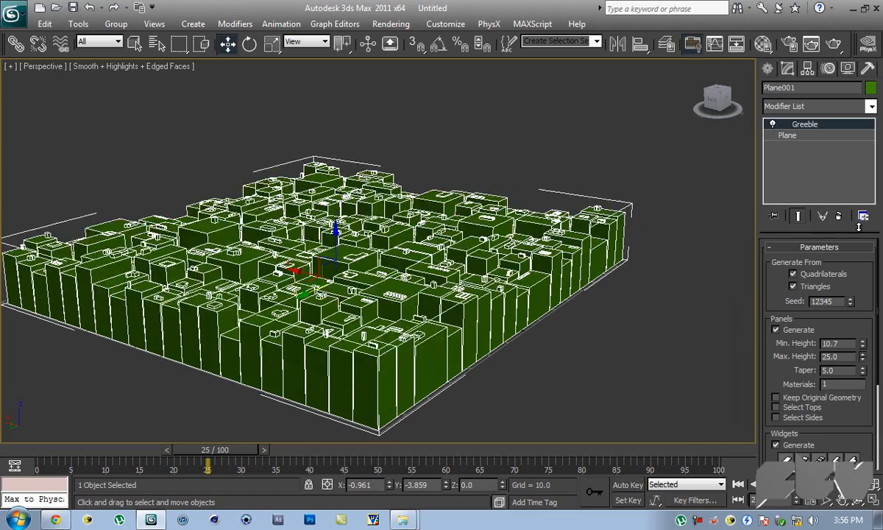
pyautogui.click(862, 353)
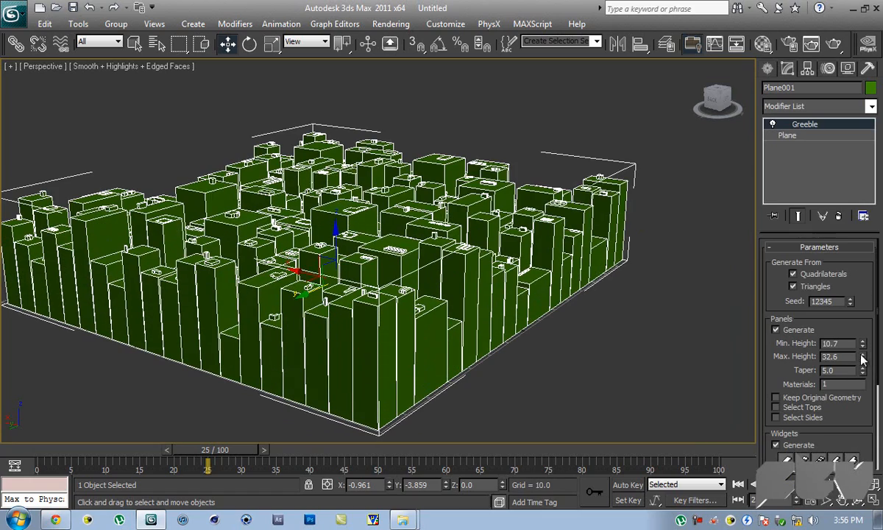
pyautogui.click(863, 359)
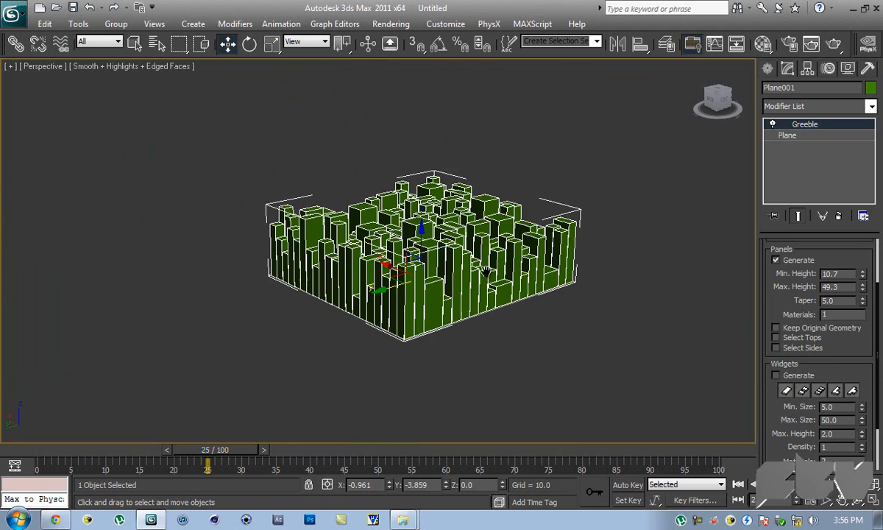
# - Raise the base plane's Length and Width Segs to 10 beneath the Greeble modifier
pyautogui.click(786, 135)
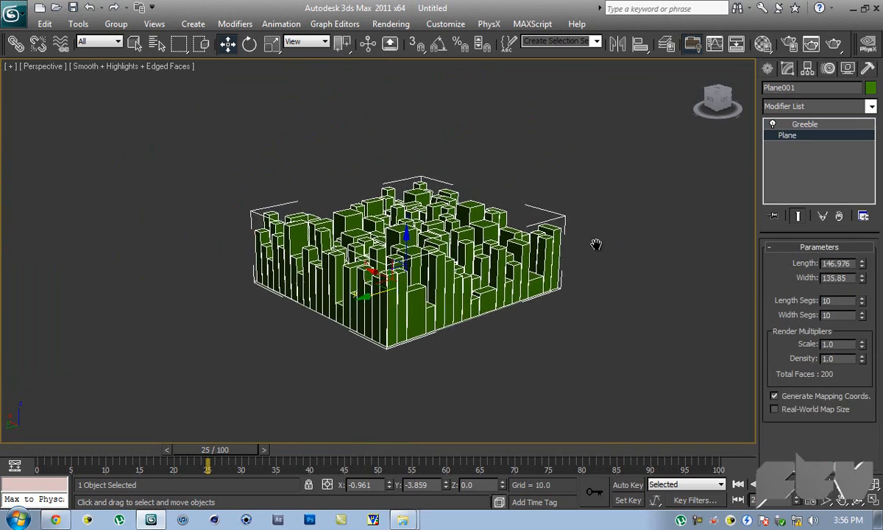
pyautogui.moveTo(596, 244); pyautogui.dragTo(603, 214)
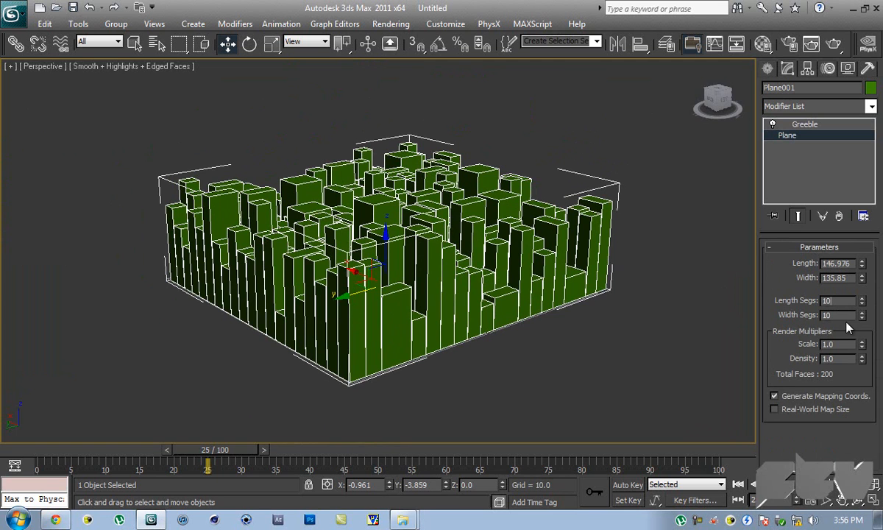
pyautogui.moveTo(844, 316)
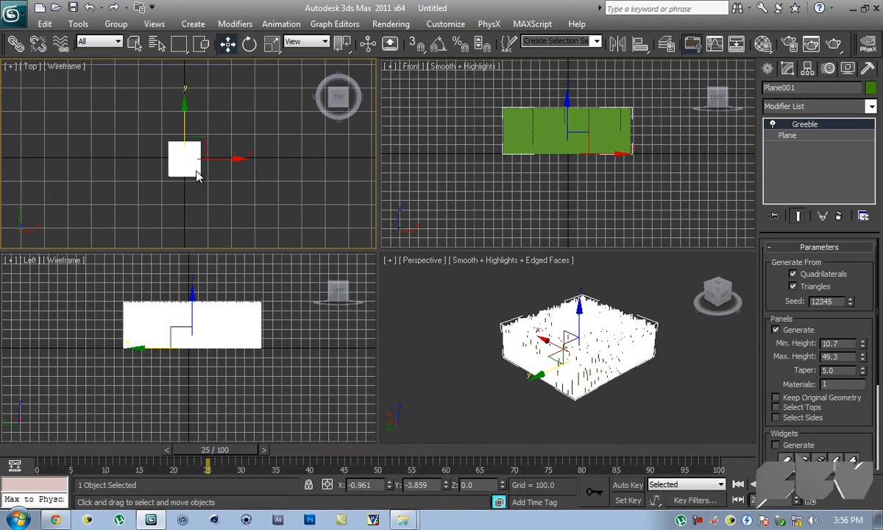
# - Uniform-scale Plane001 much larger in the Top view, then show the perspective view full screen
pyautogui.moveTo(183, 159); pyautogui.dragTo(212, 159)
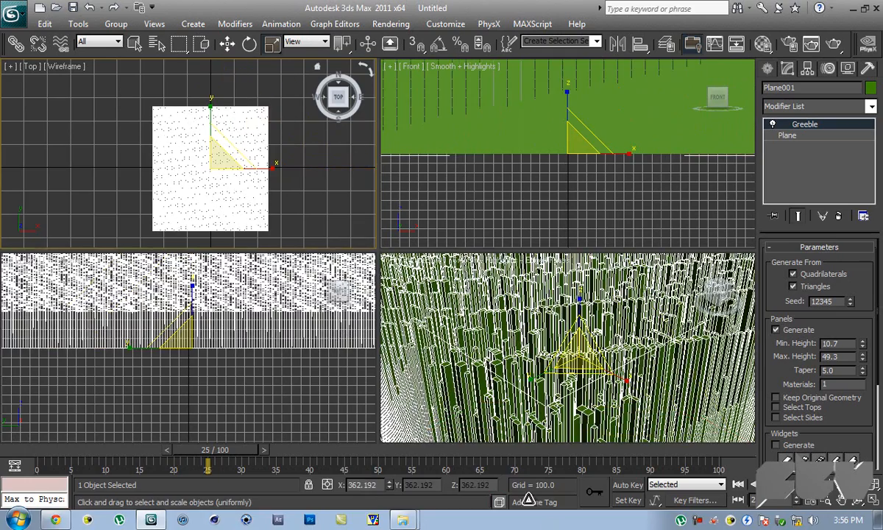
pyautogui.press('alt+w')
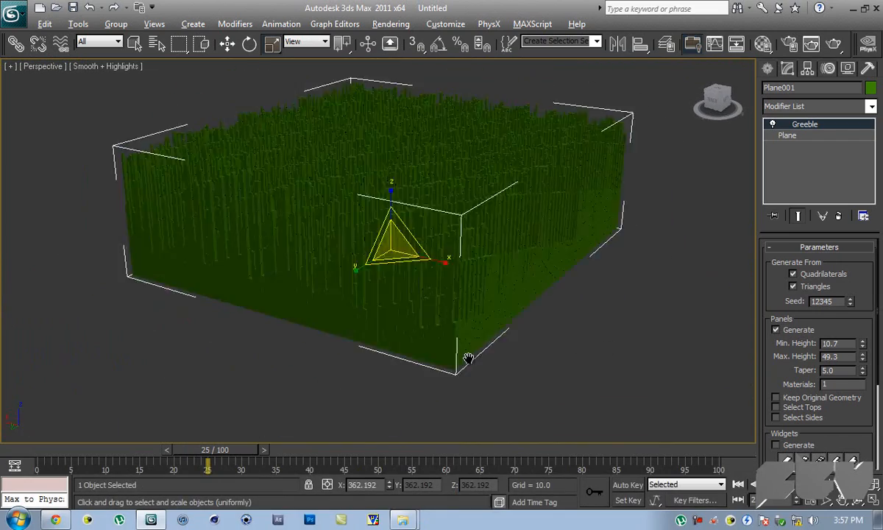
# - Render a production preview of the tower field, close the frame window and return to the stack
pyautogui.moveTo(468, 359); pyautogui.dragTo(449, 394)
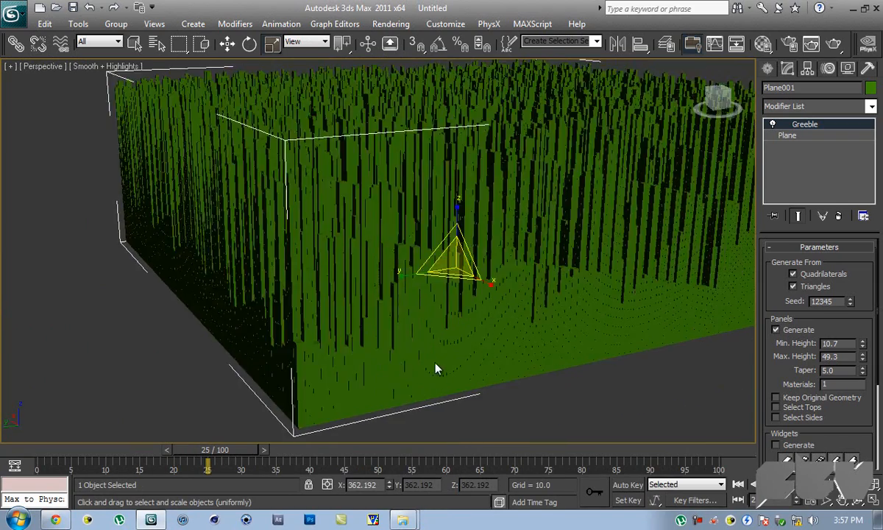
pyautogui.click(842, 44)
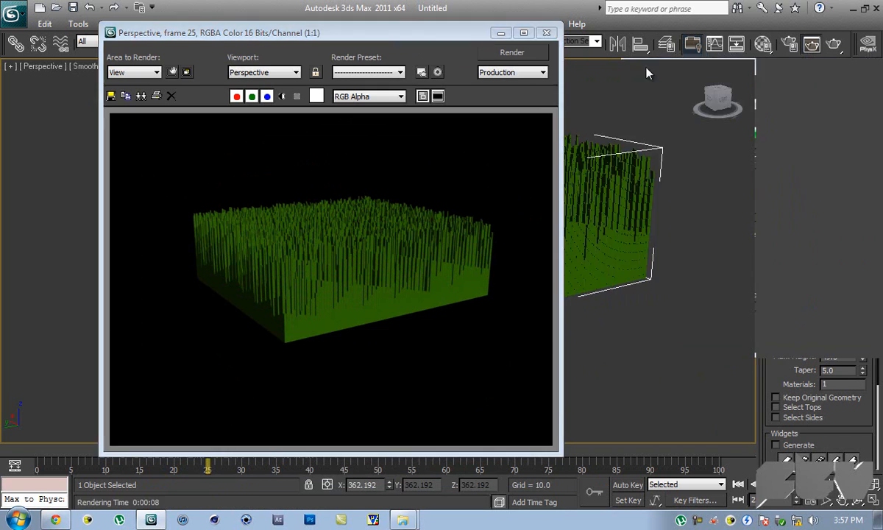
pyautogui.click(546, 32)
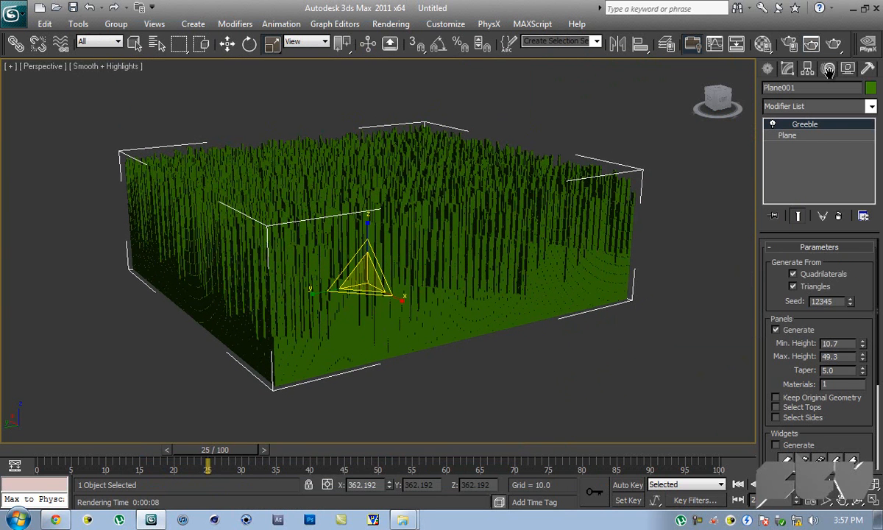
pyautogui.click(785, 135)
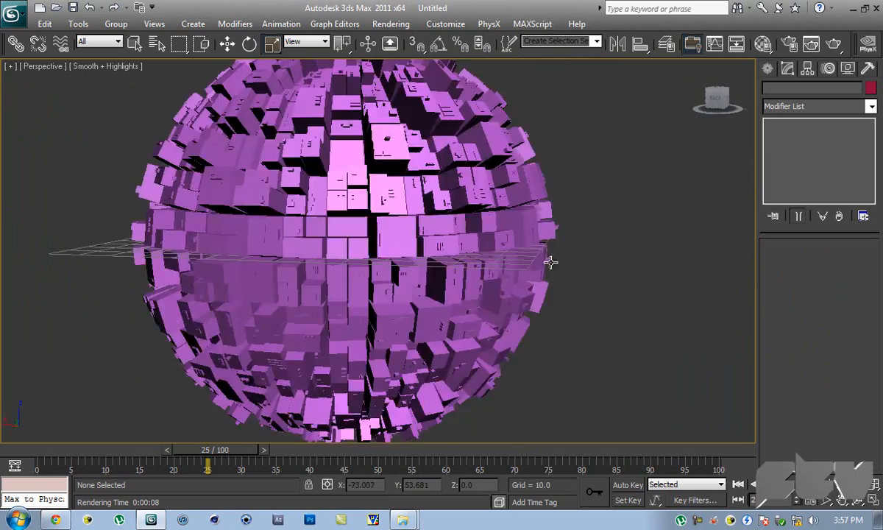
pyautogui.moveTo(550, 262); pyautogui.dragTo(418, 277)
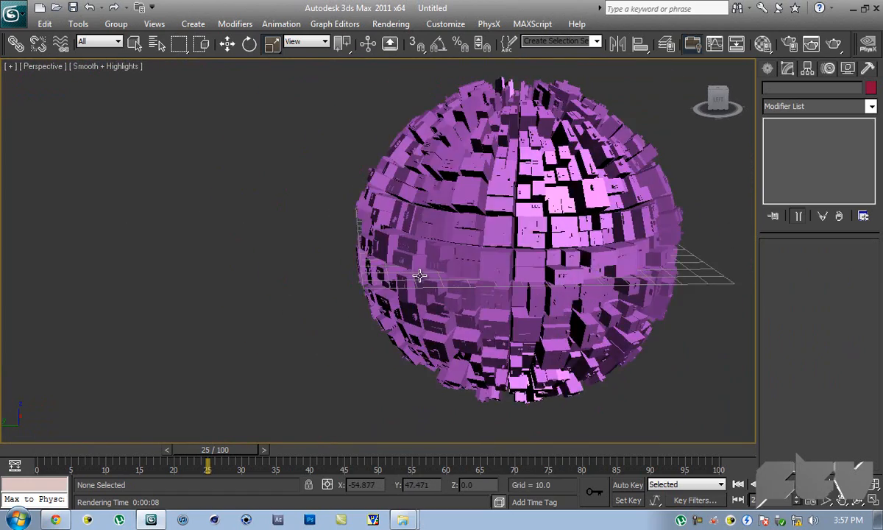
pyautogui.moveTo(419, 277); pyautogui.dragTo(426, 327)
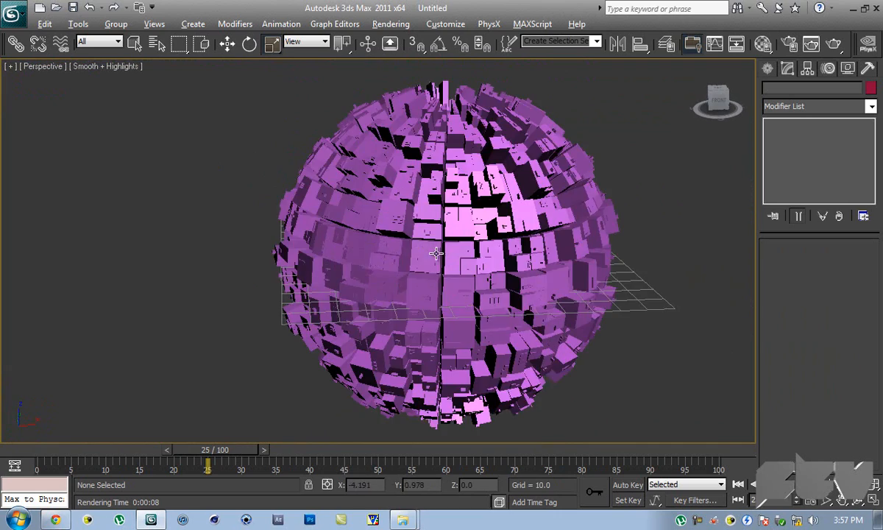
pyautogui.moveTo(436, 253); pyautogui.dragTo(509, 257)
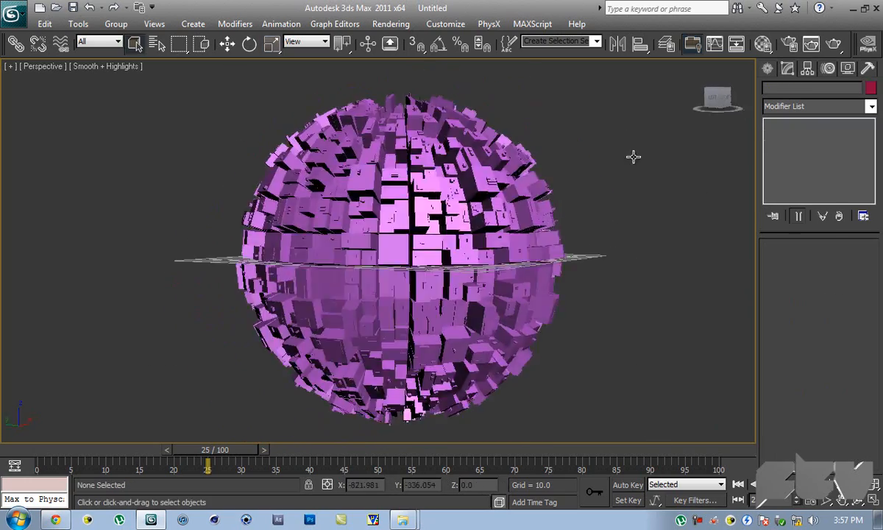
pyautogui.moveTo(633, 156); pyautogui.dragTo(661, 162)
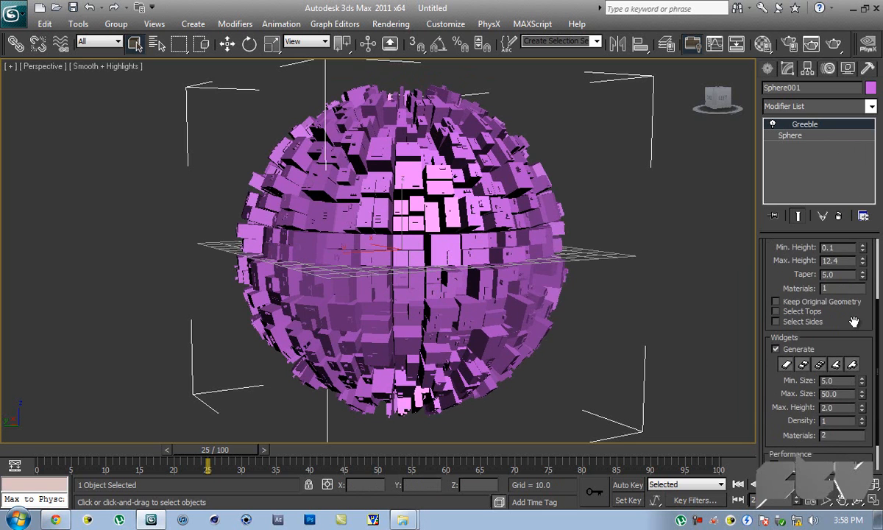
# - Enable Modify For Render Only under Greeble Performance, leaving Sphere001 smooth when orbited
pyautogui.scroll(-3)
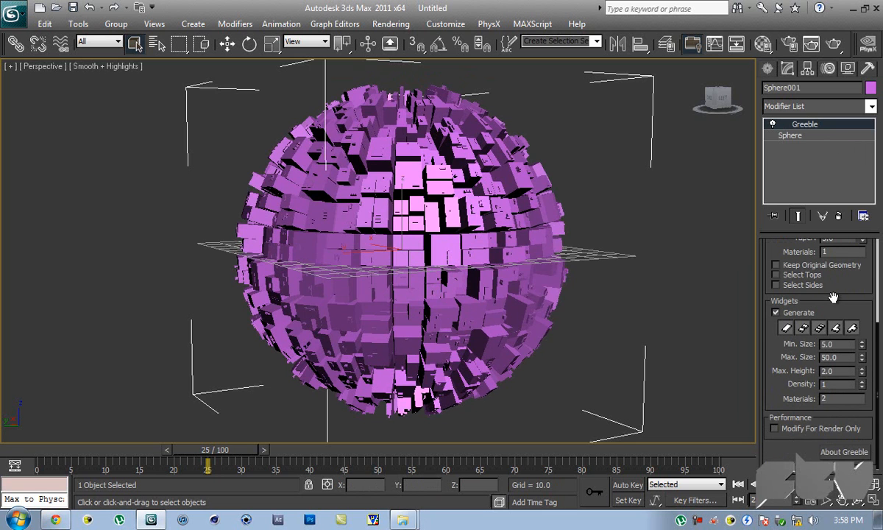
pyautogui.moveTo(779, 434)
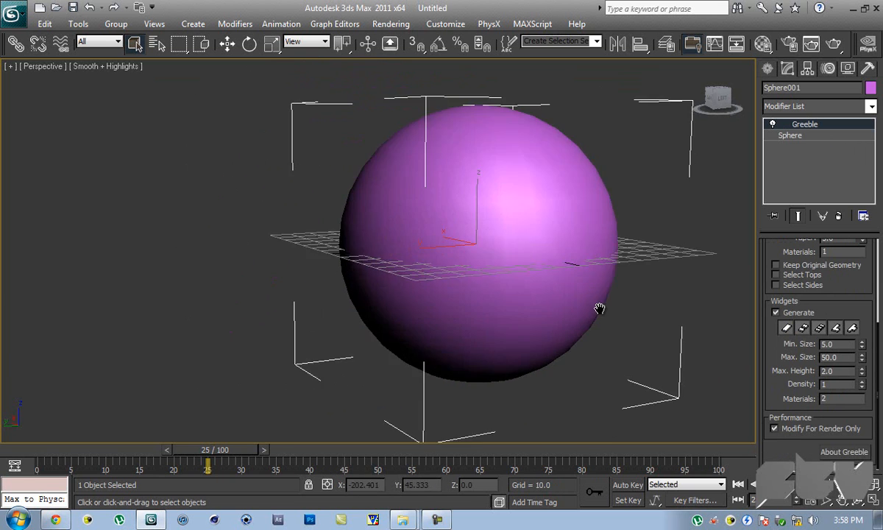
pyautogui.moveTo(600, 307); pyautogui.dragTo(625, 279)
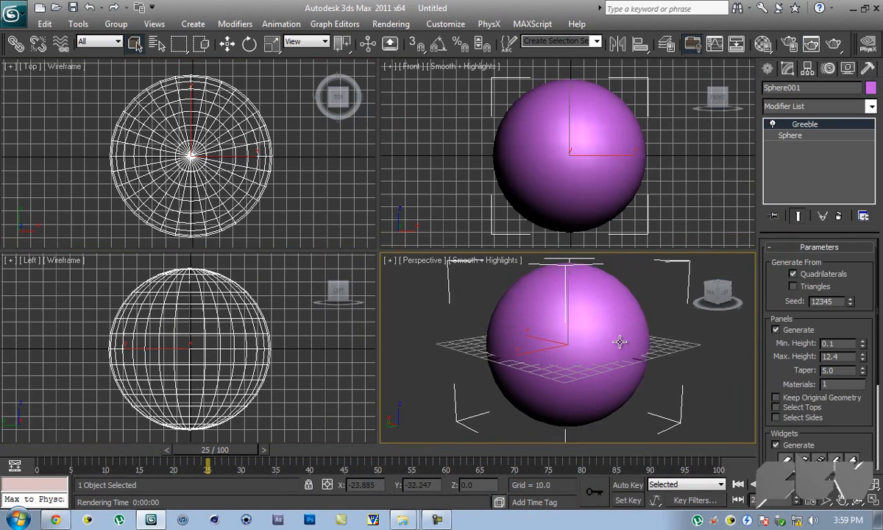
pyautogui.moveTo(621, 341); pyautogui.dragTo(647, 311)
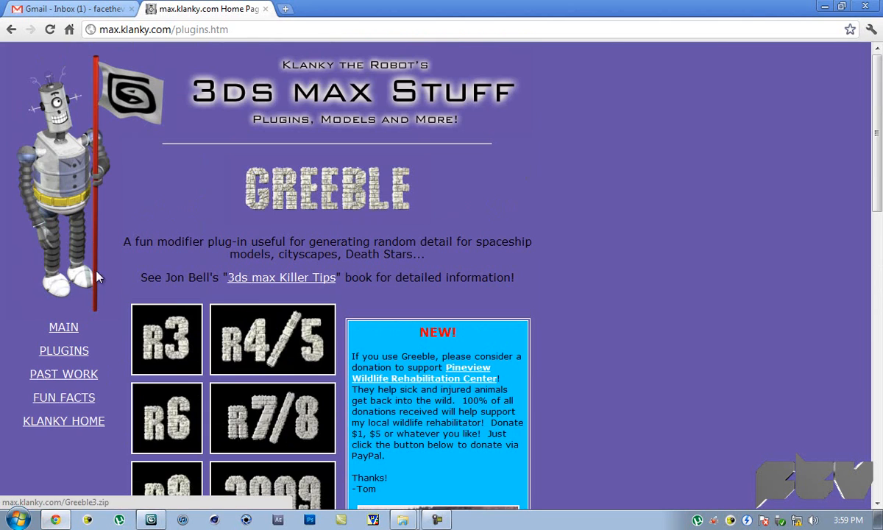
pyautogui.moveTo(584, 321)
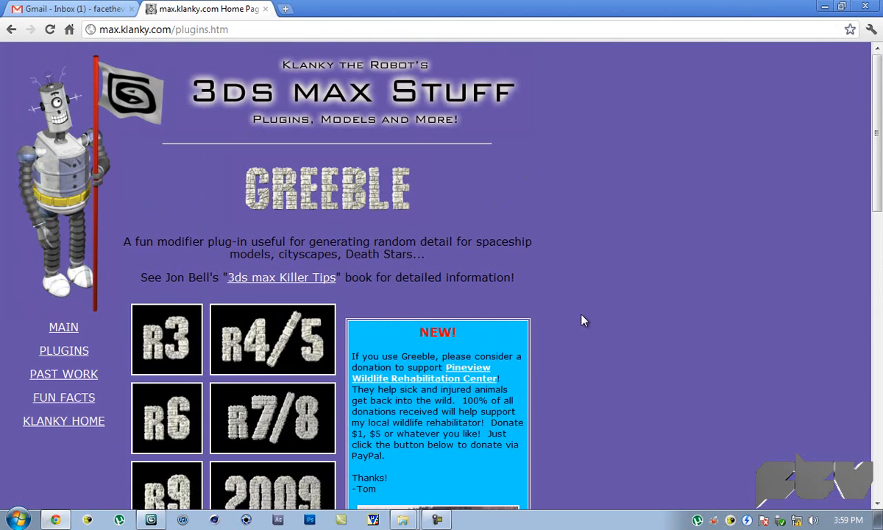